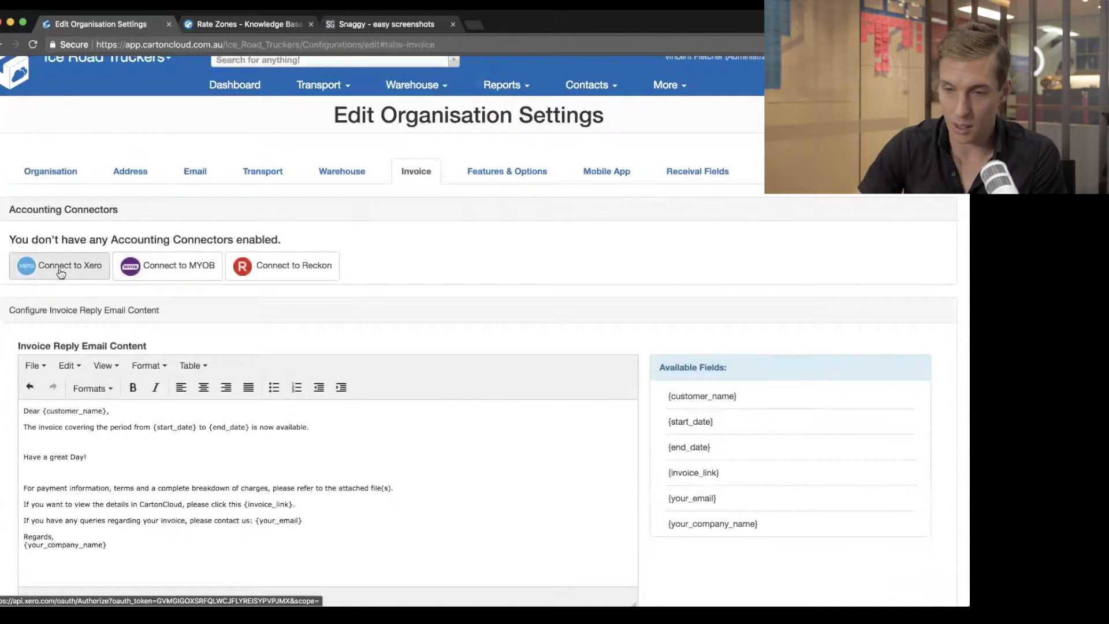
# Step: Start the Connect to Xero link from the organisation's Invoice settings
pyautogui.scroll(3)
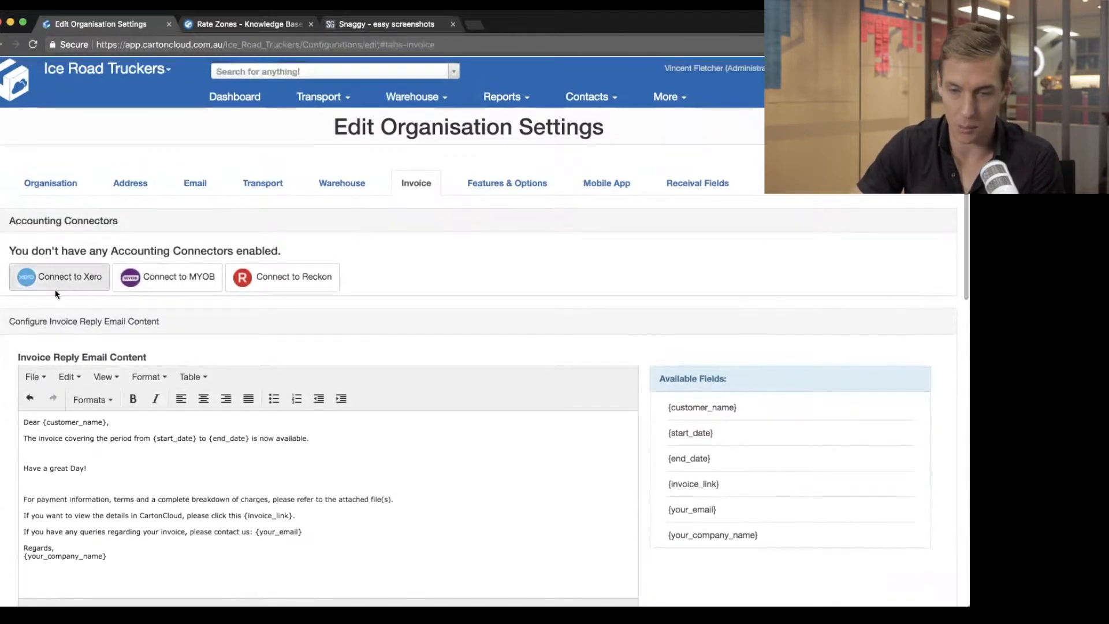
pyautogui.moveTo(69, 287)
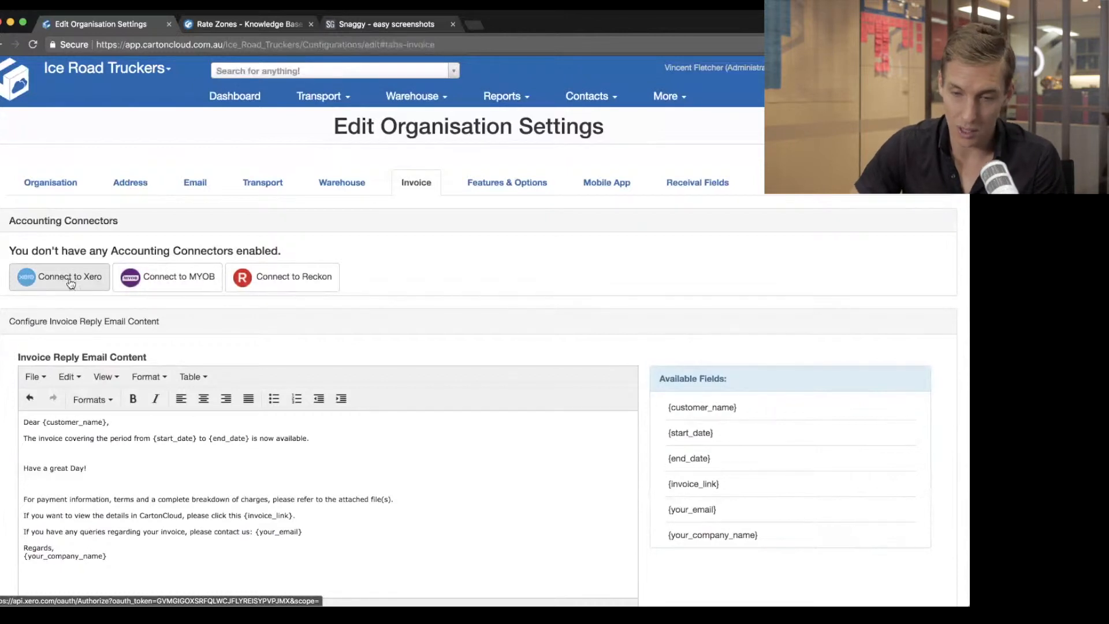
pyautogui.click(59, 276)
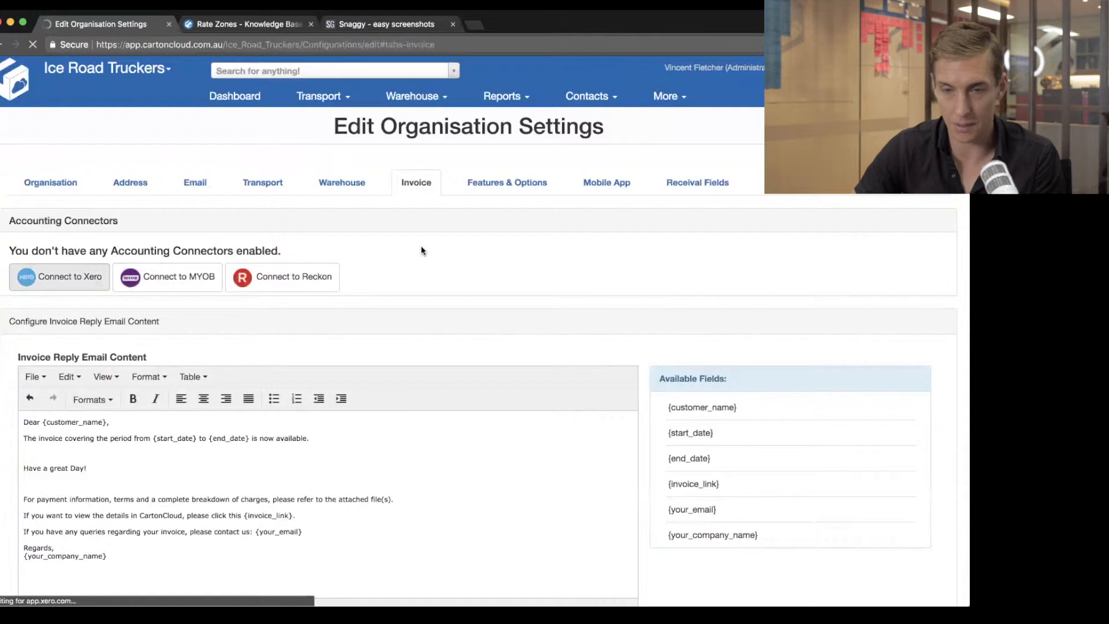
# Step: Sign in to Xero at login.xero.com in a new browser tab
pyautogui.click(59, 276)
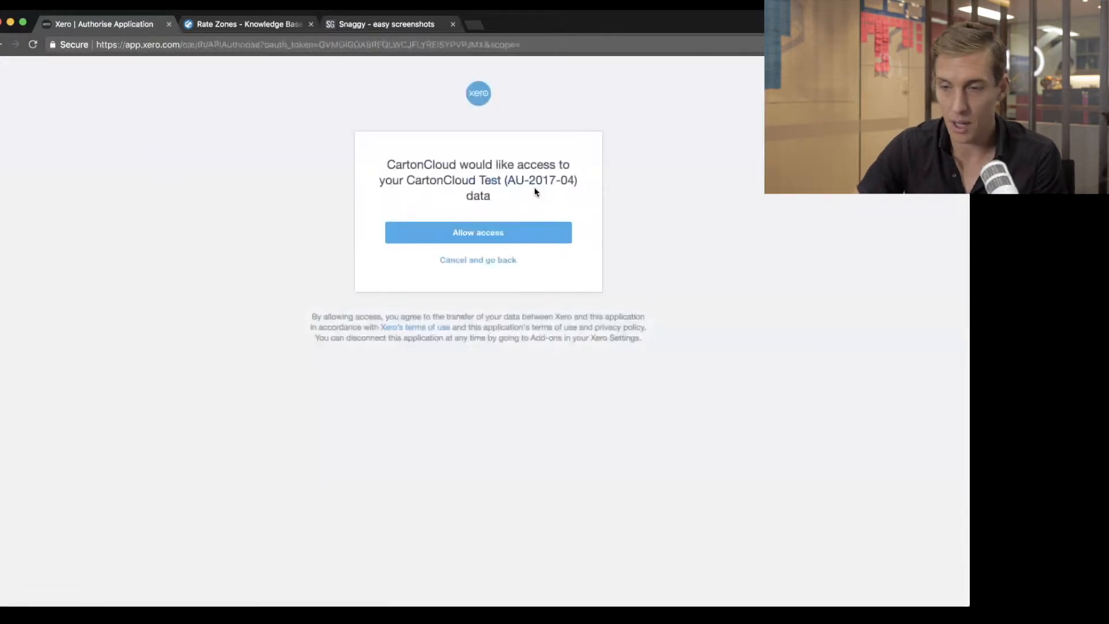
pyautogui.moveTo(487, 77)
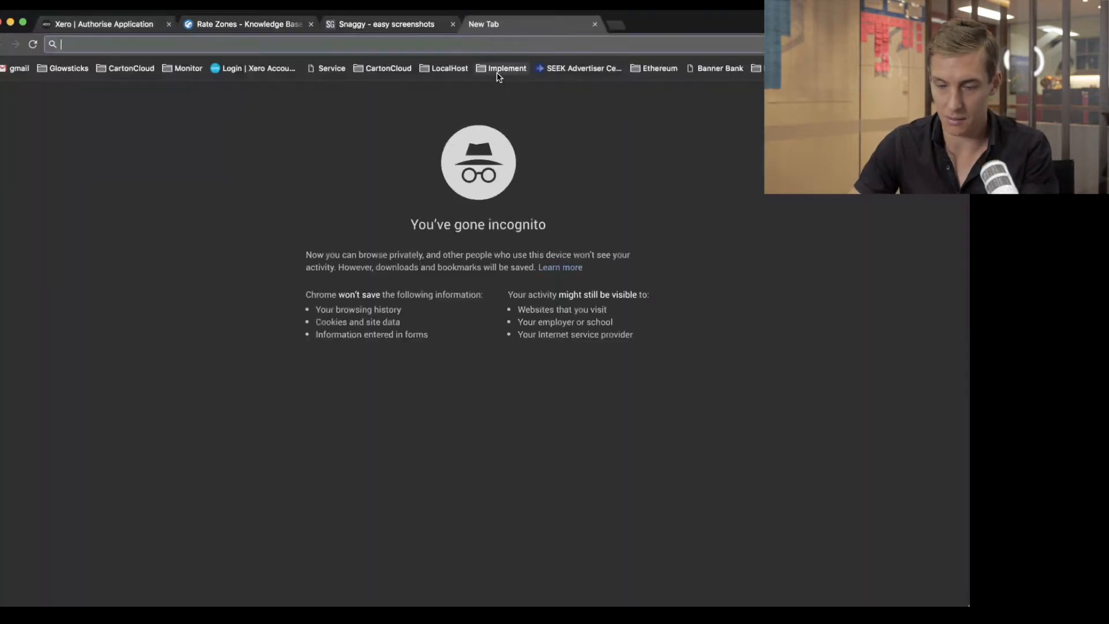
pyautogui.write('xero')
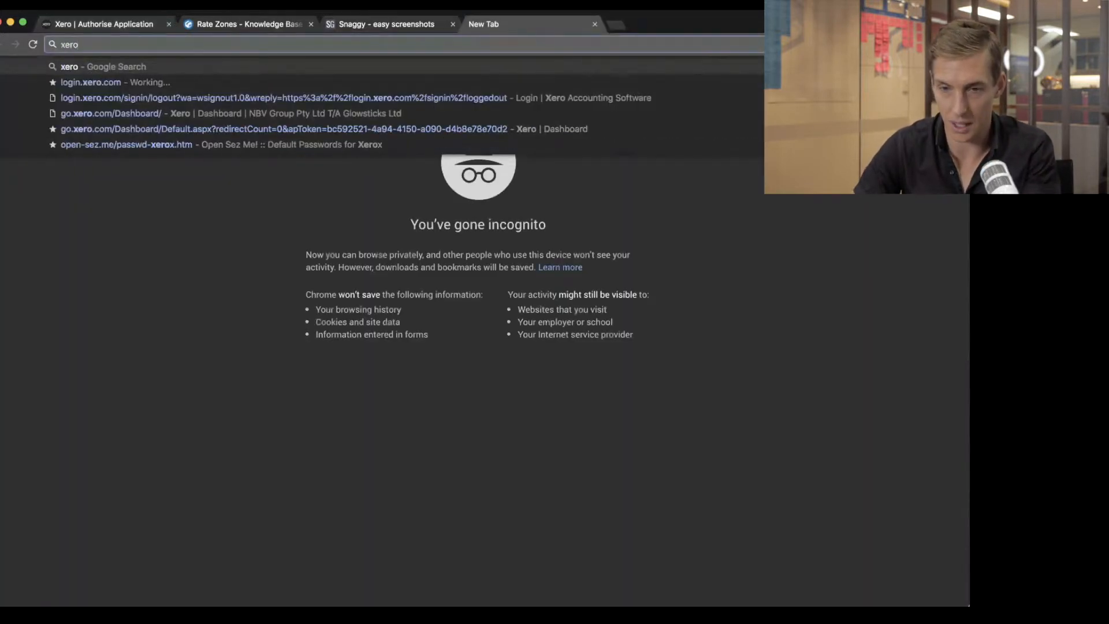
pyautogui.click(90, 81)
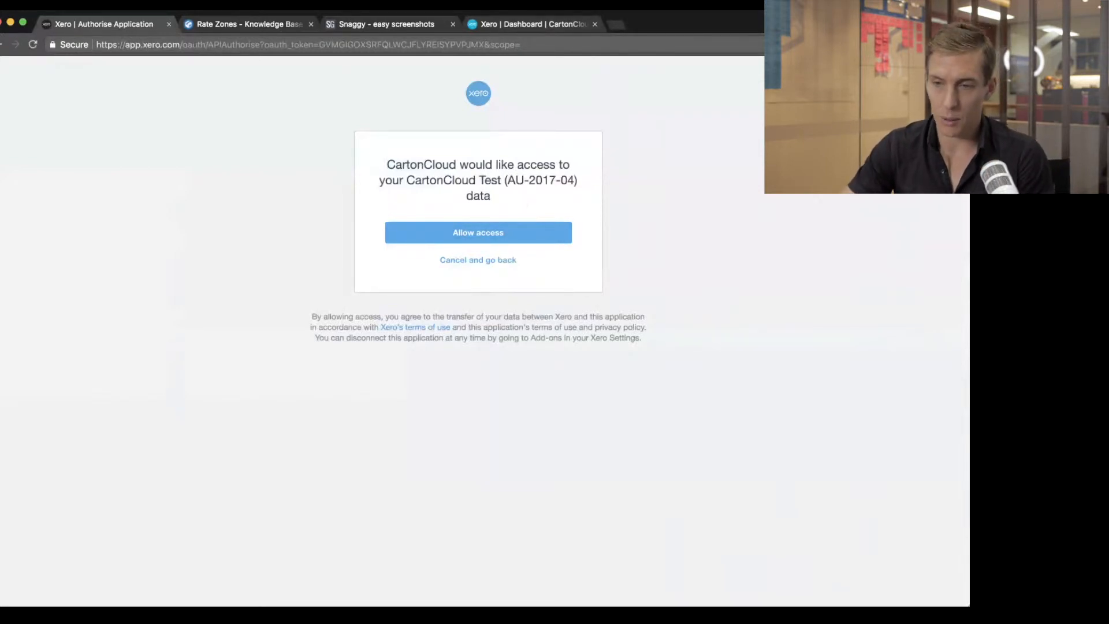
pyautogui.moveTo(523, 206)
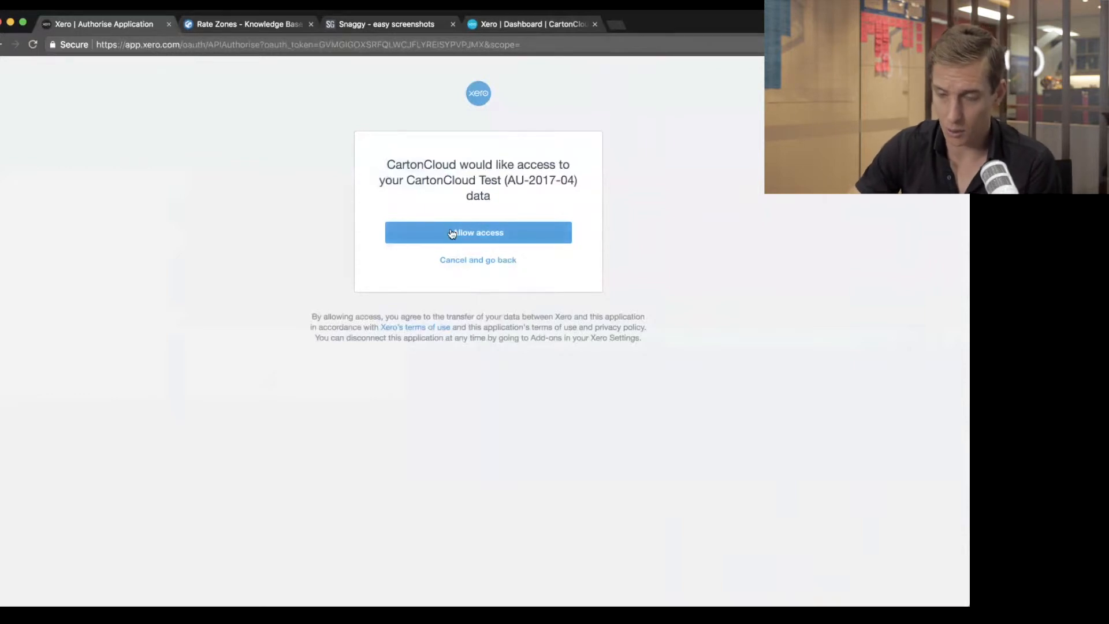
# Step: Allow CartonCloud access to the CartonCloud Test organisation in Xero
pyautogui.click(478, 232)
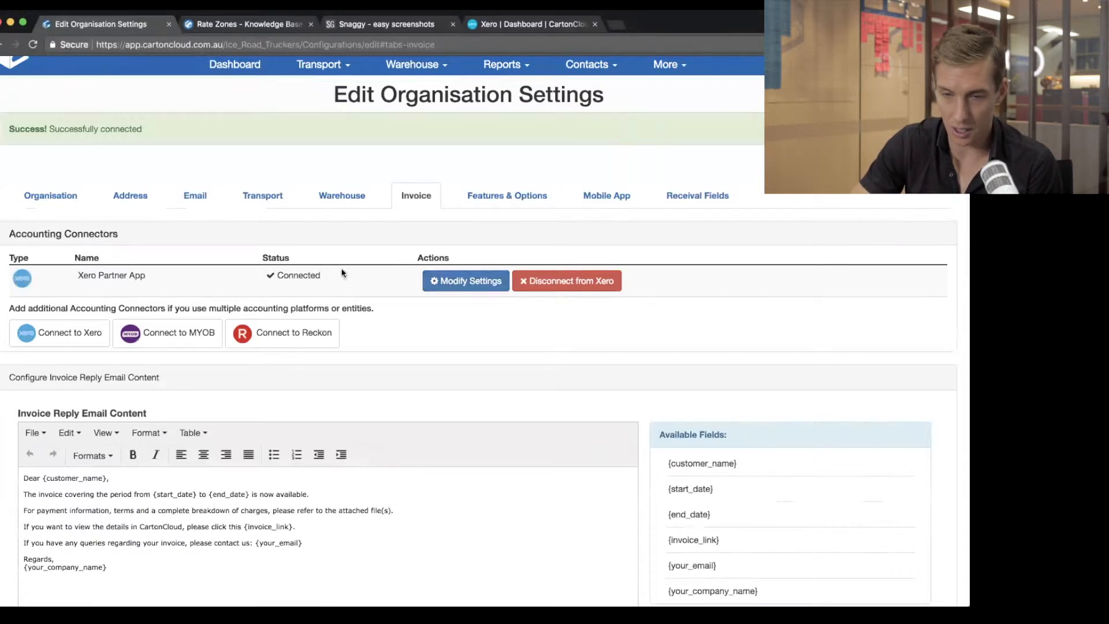
# Step: Name the Xero connection CartonCloud Test in Modify Settings
pyautogui.click(464, 280)
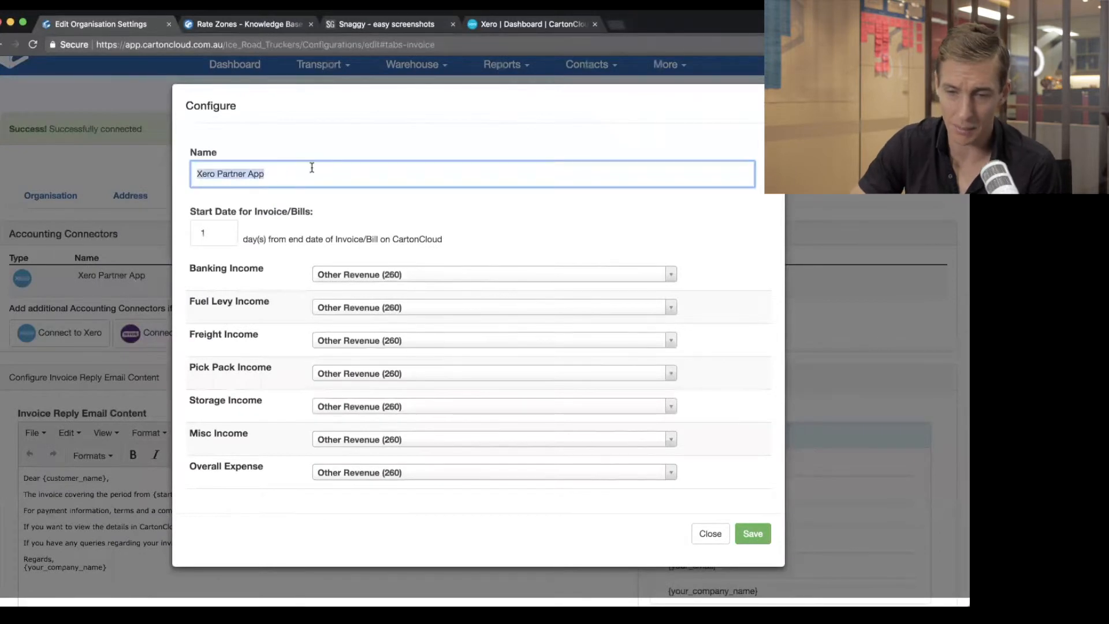
pyautogui.write('C')
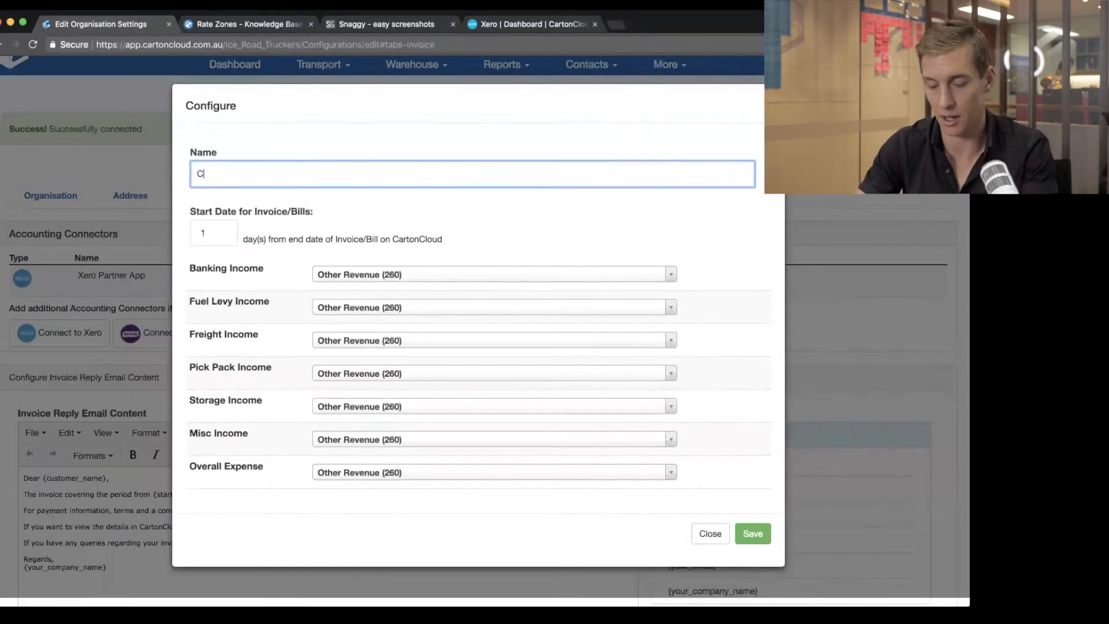
pyautogui.write('artonCloud Test')
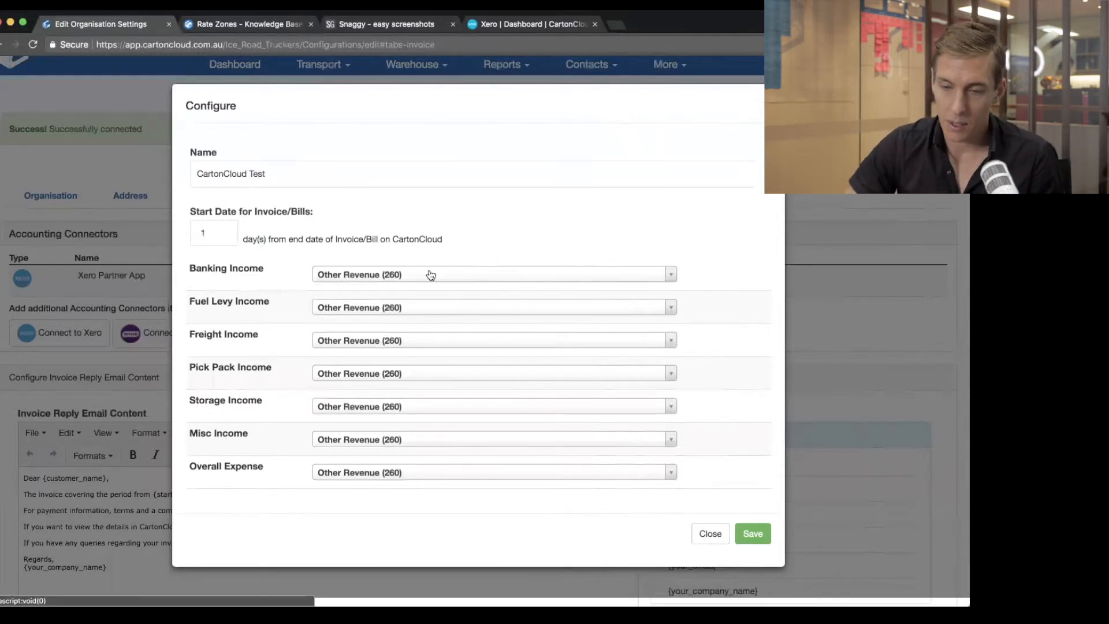
pyautogui.click(493, 275)
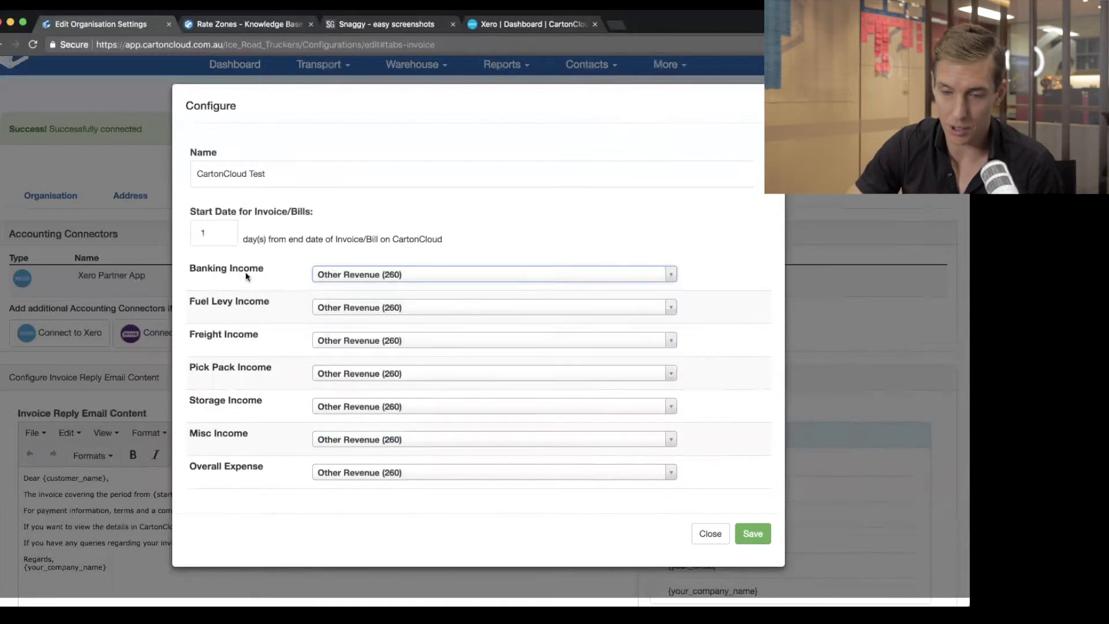
pyautogui.click(492, 275)
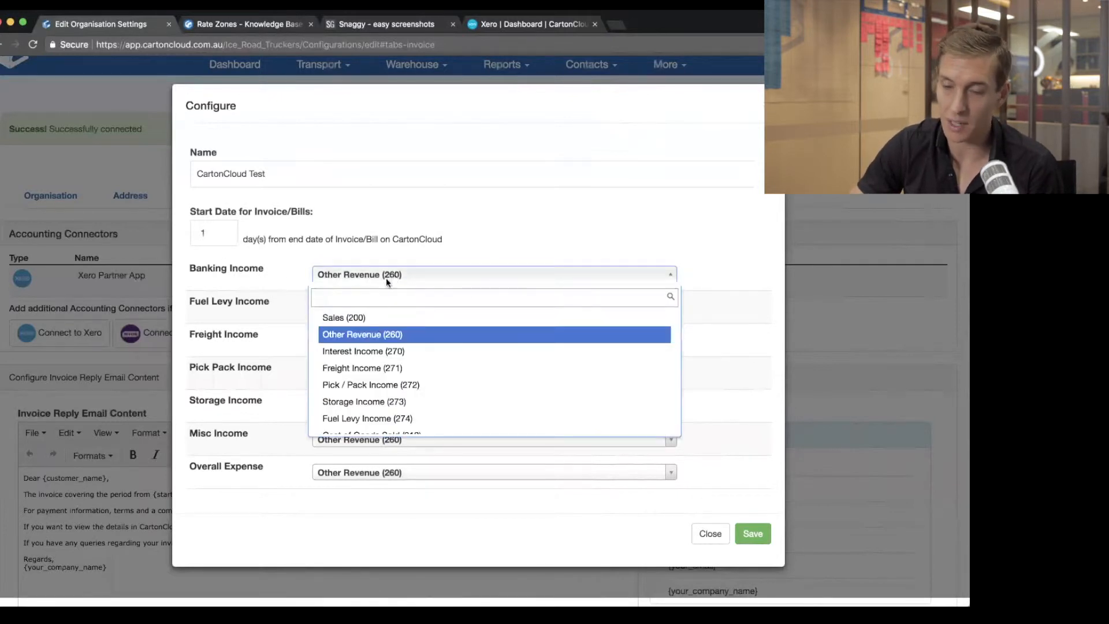
pyautogui.moveTo(360, 335)
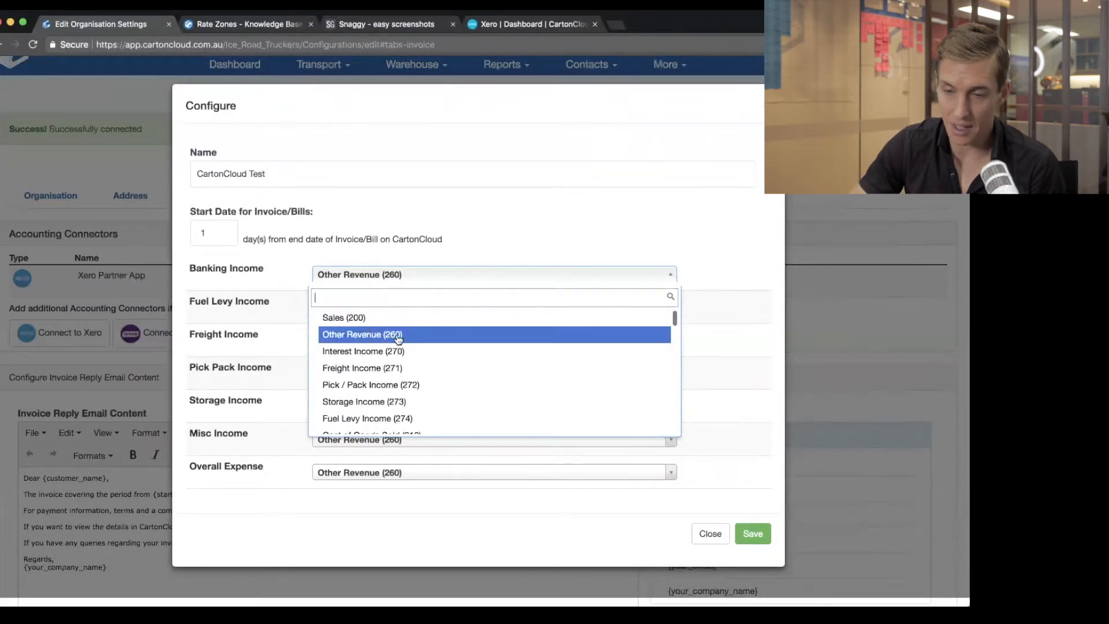
pyautogui.moveTo(371, 384)
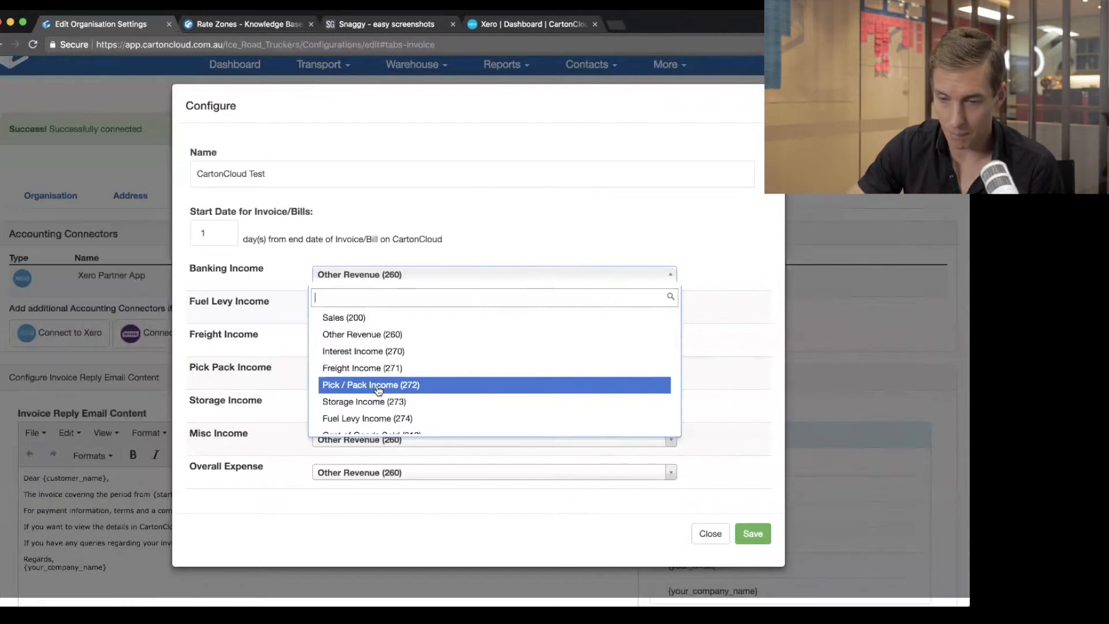
pyautogui.moveTo(343, 317)
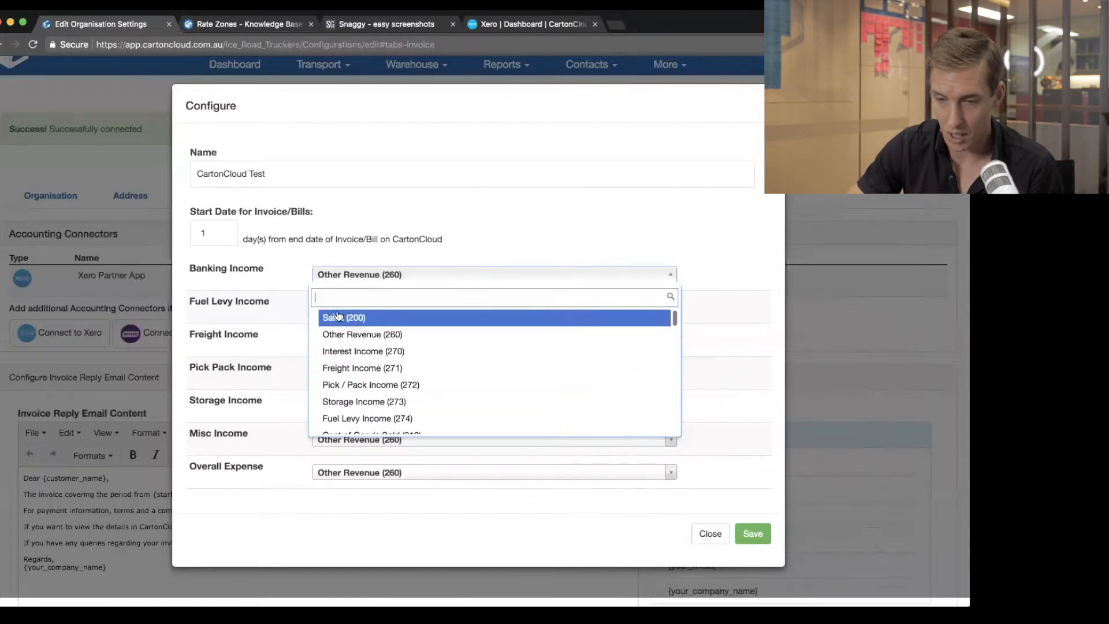
pyautogui.moveTo(367, 335)
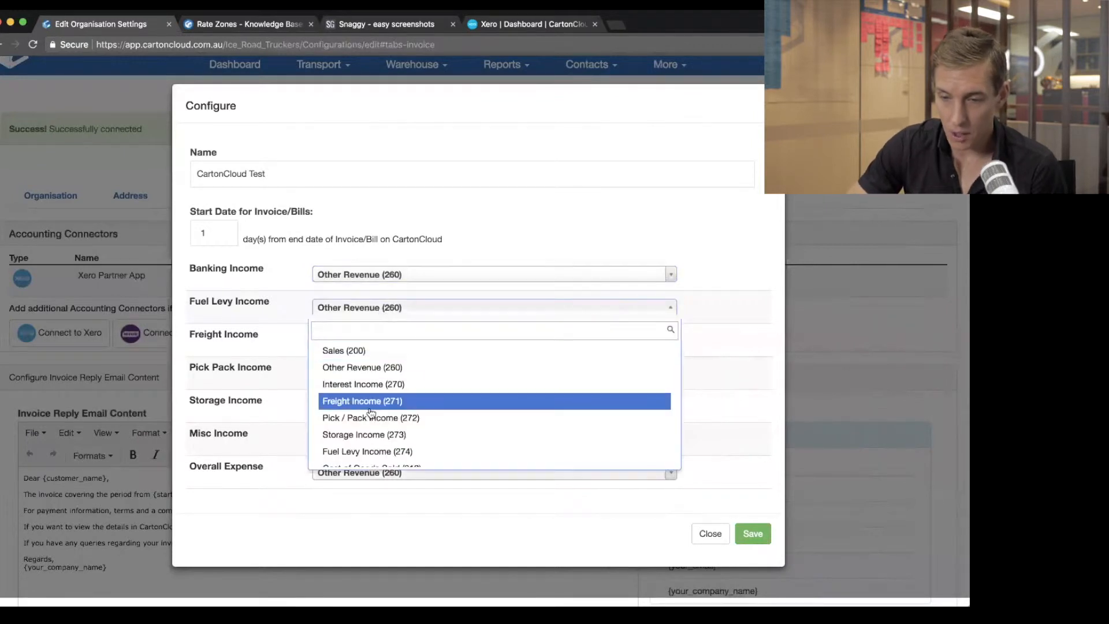
# Step: Map Fuel Levy (274), Freight (271), Pick Pack and Storage (273) income to matching Xero accounts
pyautogui.click(368, 452)
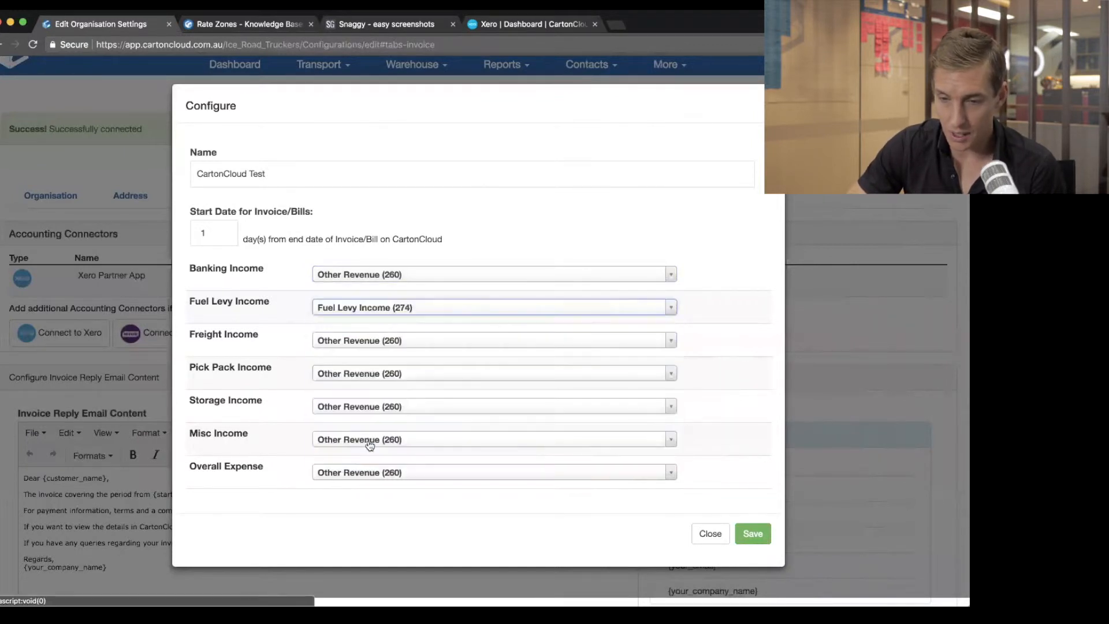
pyautogui.moveTo(380, 308)
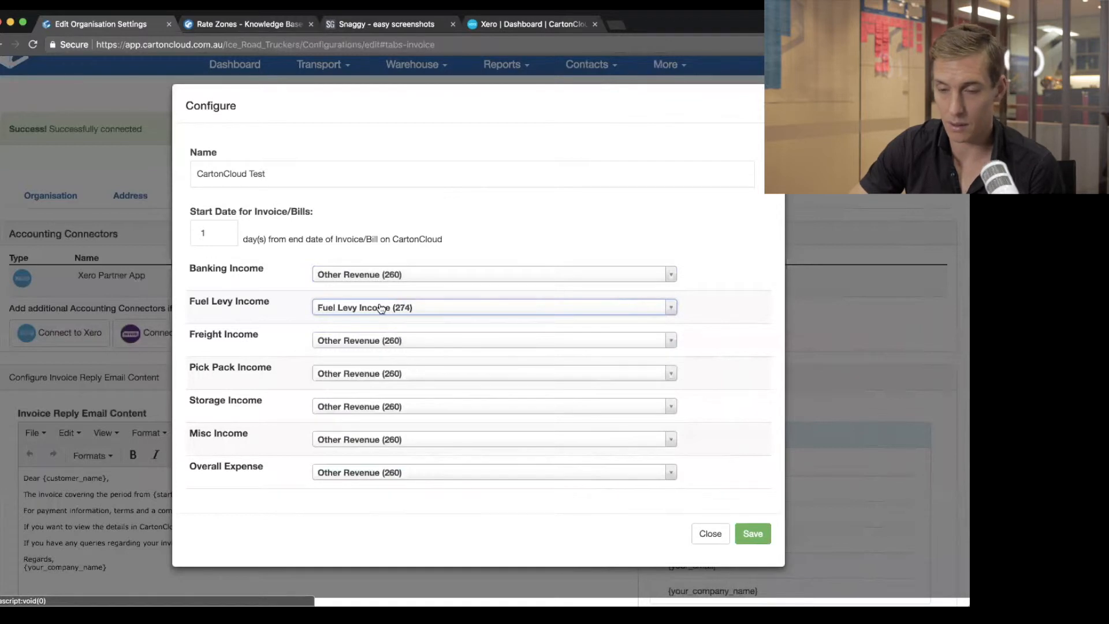
pyautogui.moveTo(356, 348)
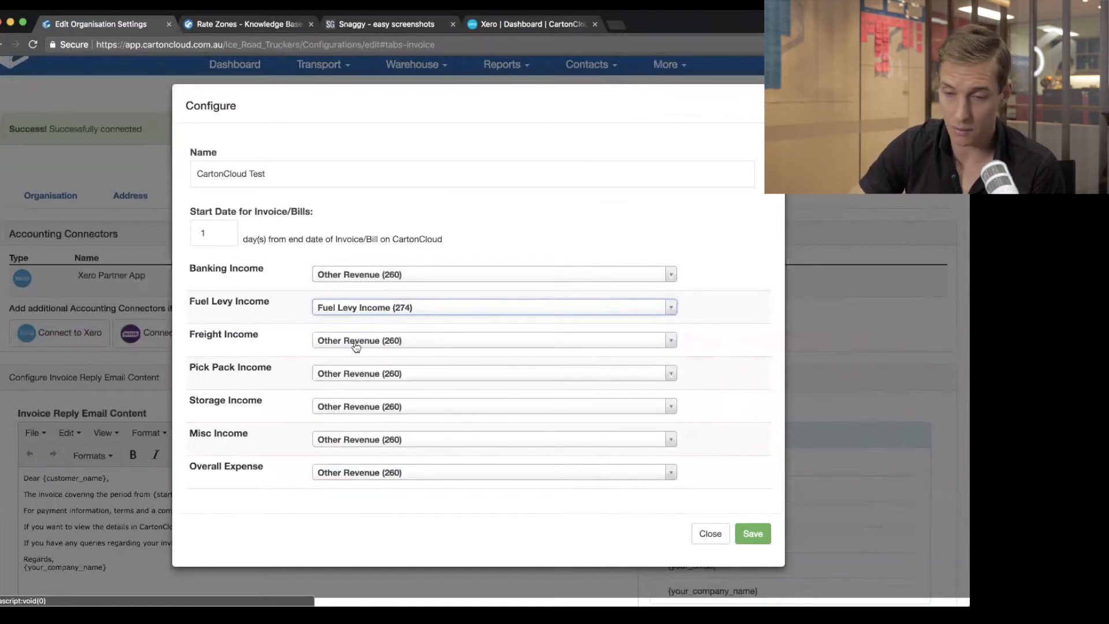
pyautogui.click(493, 339)
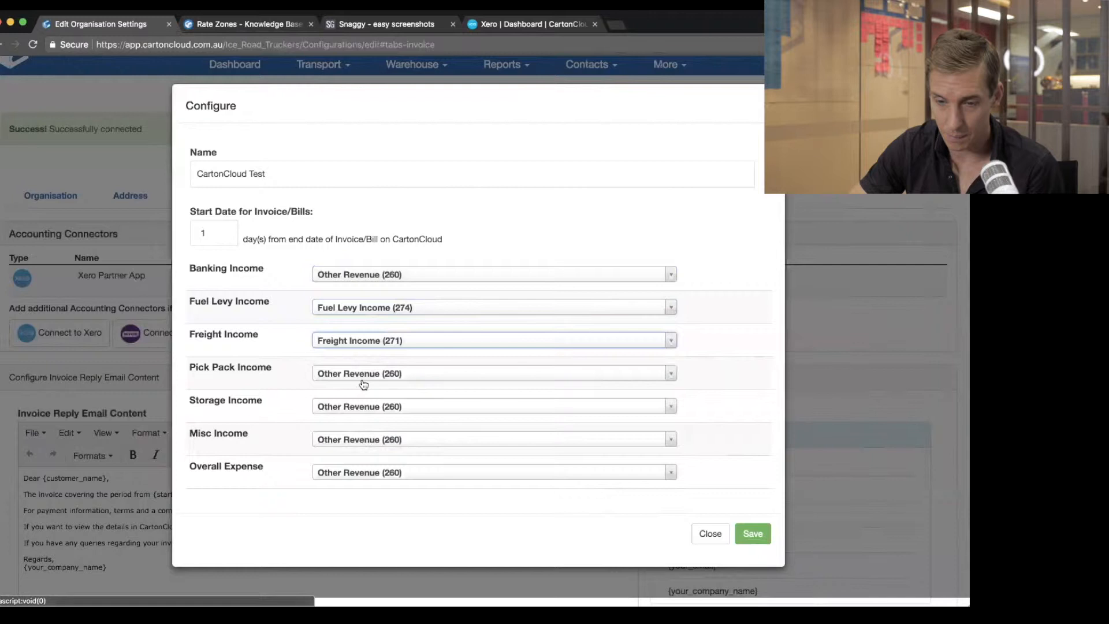
pyautogui.click(494, 373)
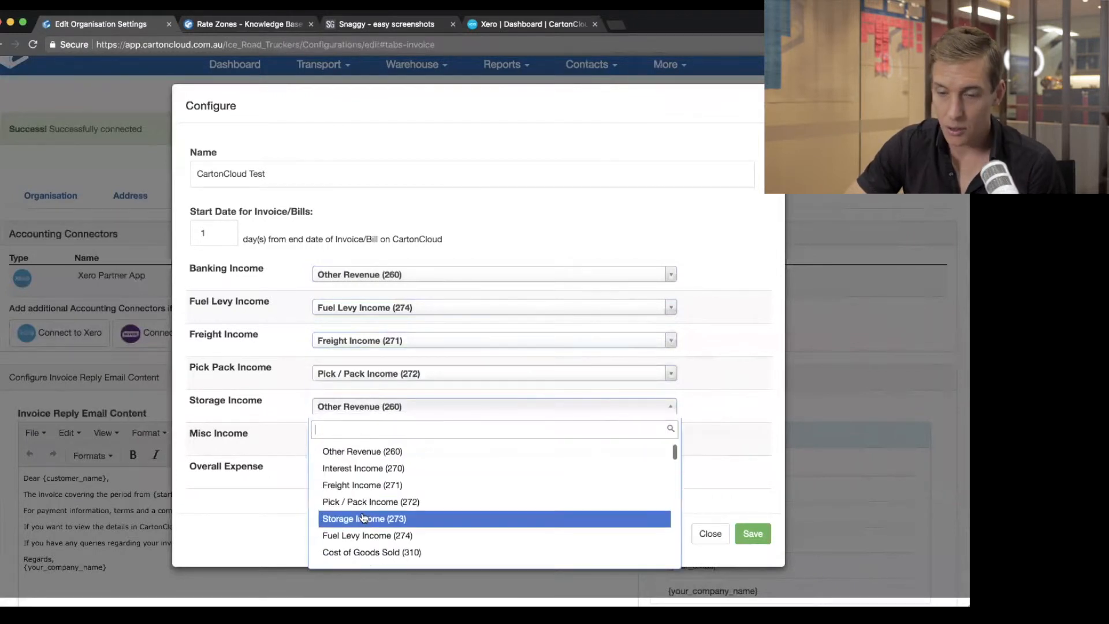
pyautogui.click(364, 519)
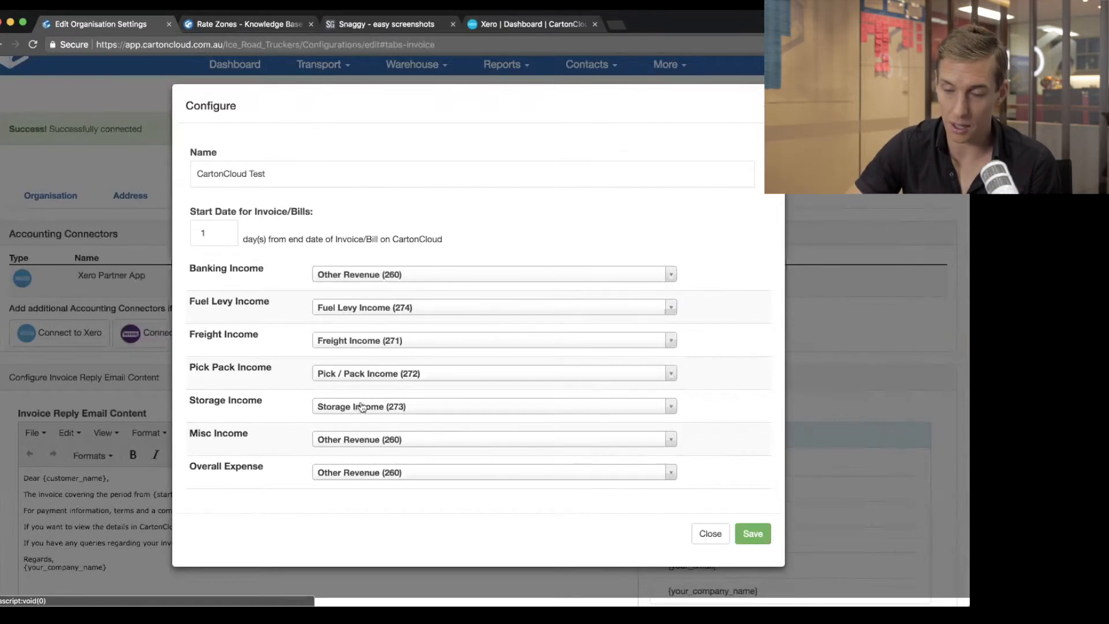
pyautogui.moveTo(417, 313)
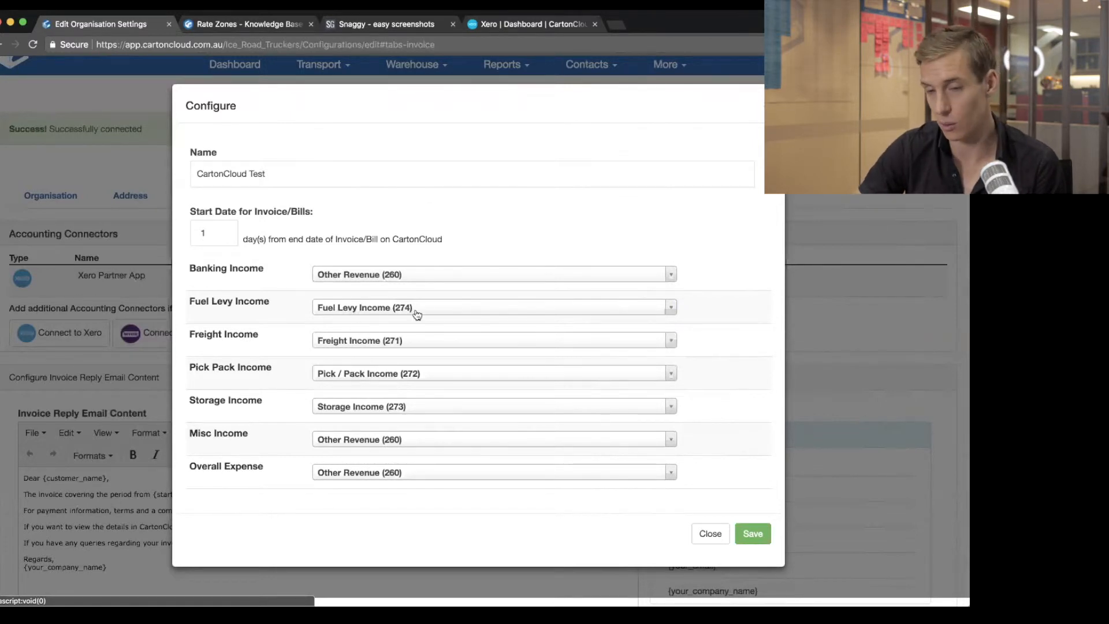
pyautogui.moveTo(367, 278)
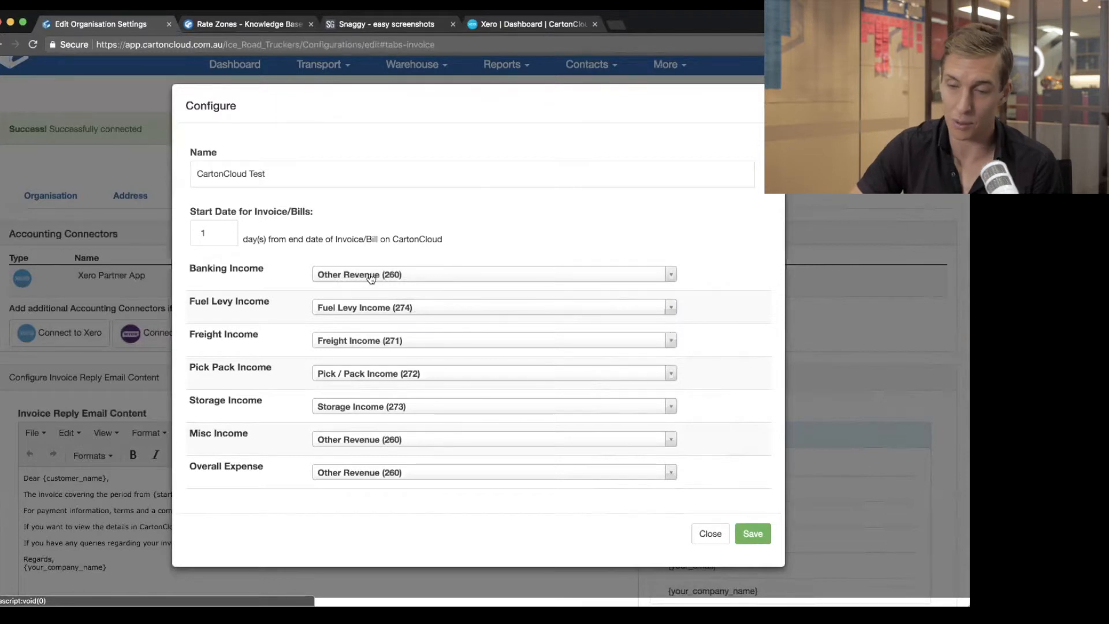
pyautogui.moveTo(508, 233)
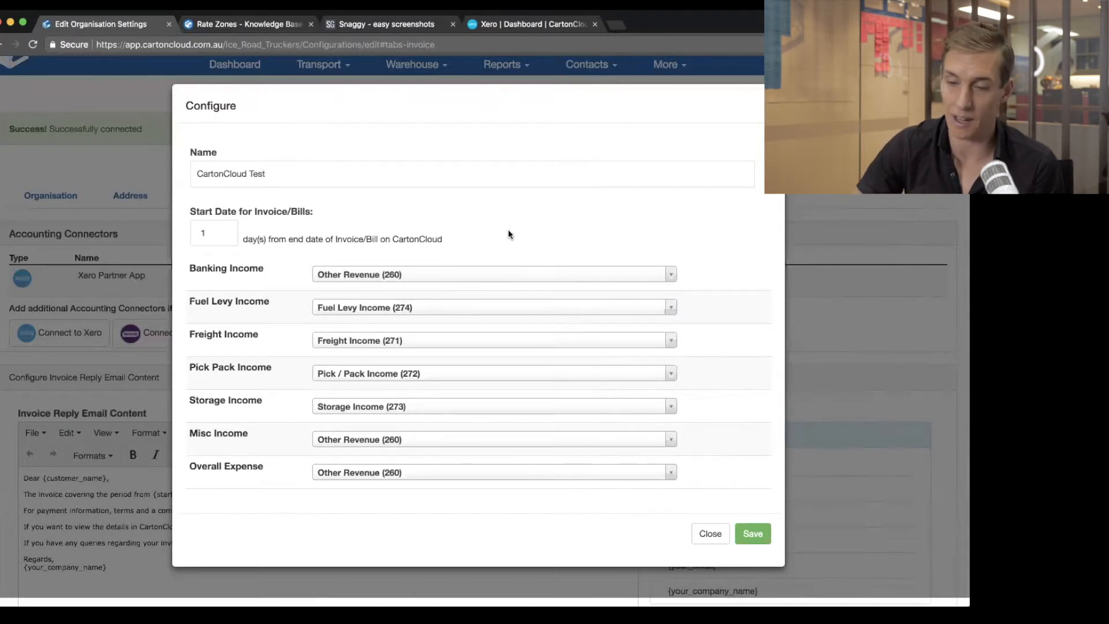
pyautogui.moveTo(781, 517)
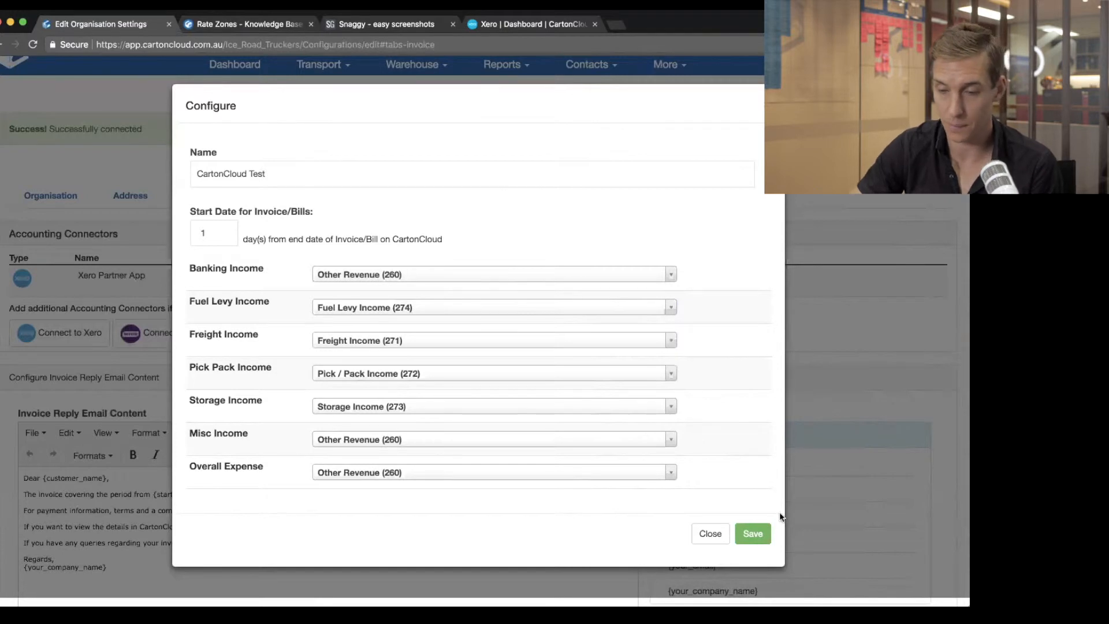
# Step: Save the Xero connection settings and go to Contacts > Customers
pyautogui.click(753, 533)
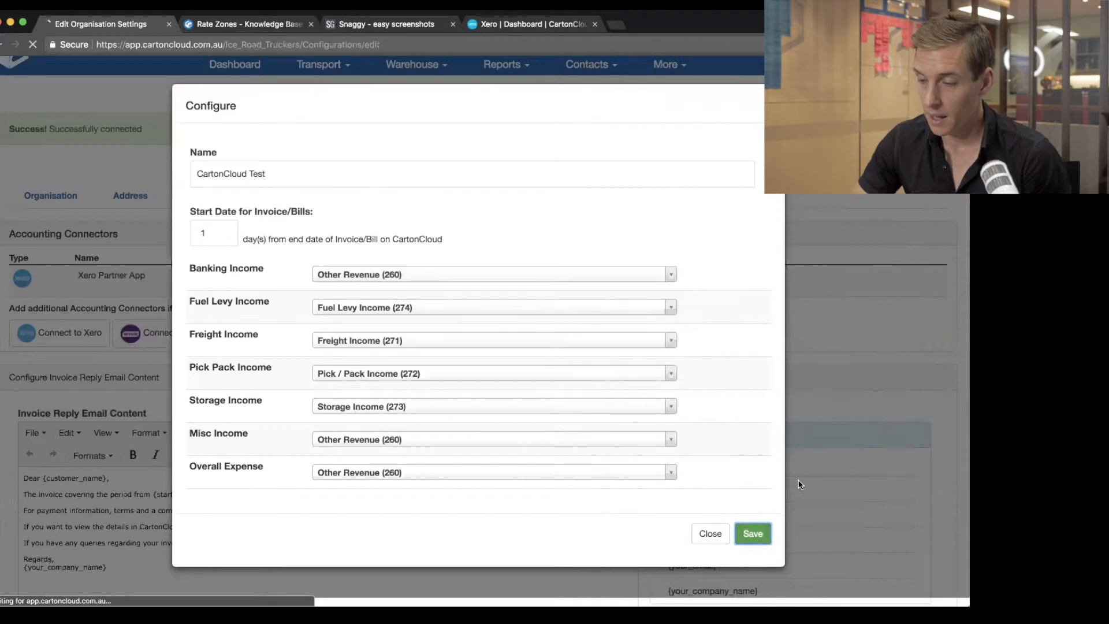
pyautogui.click(752, 534)
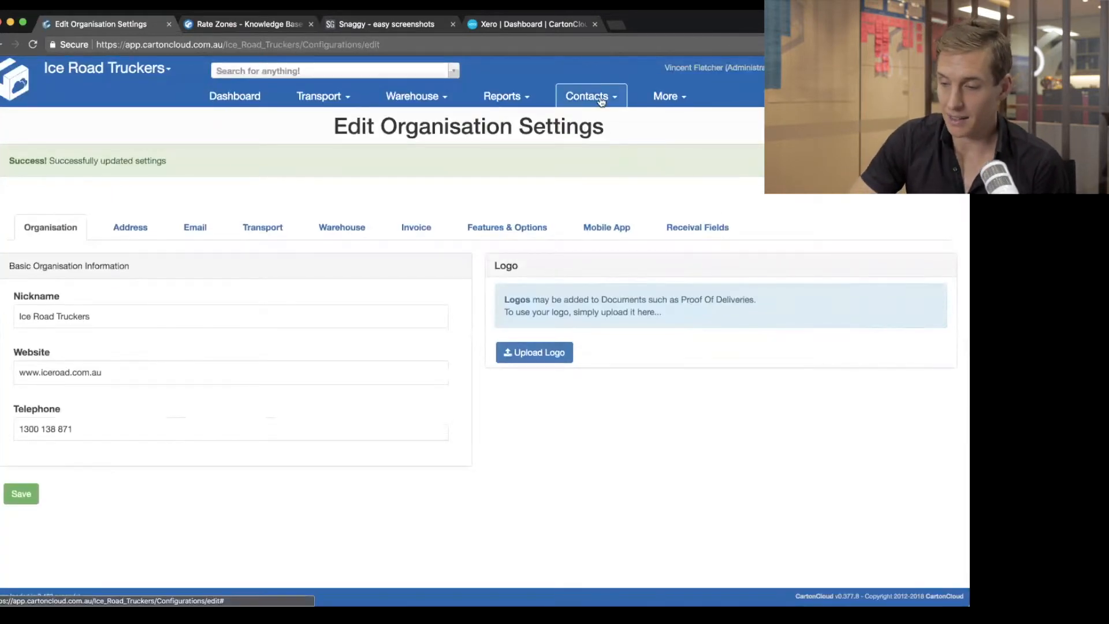
pyautogui.click(587, 96)
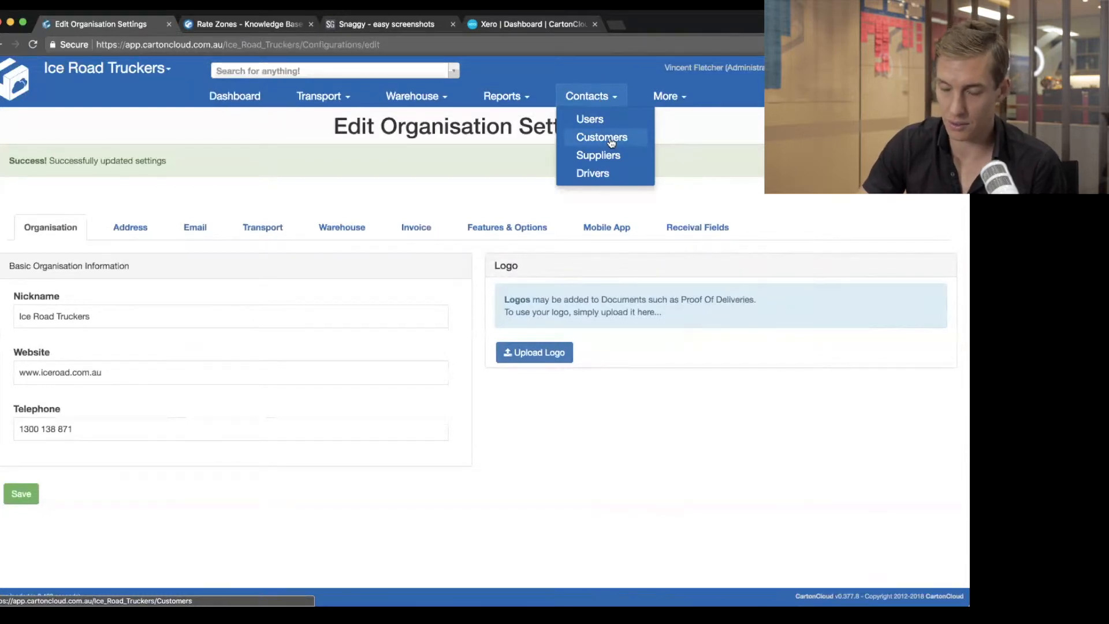
pyautogui.click(602, 136)
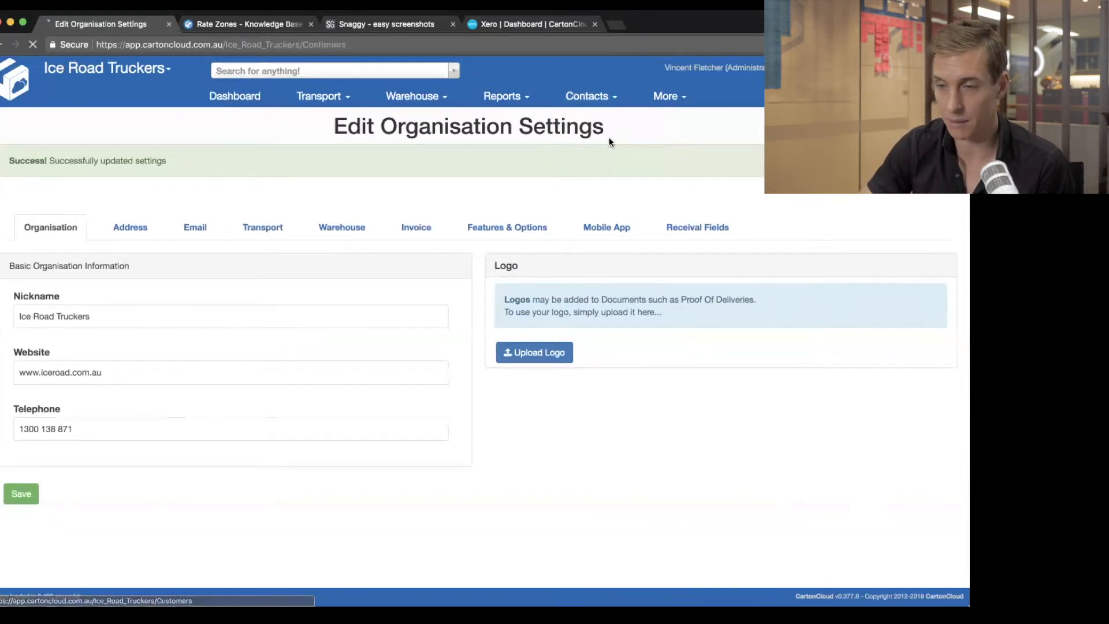
pyautogui.click(587, 96)
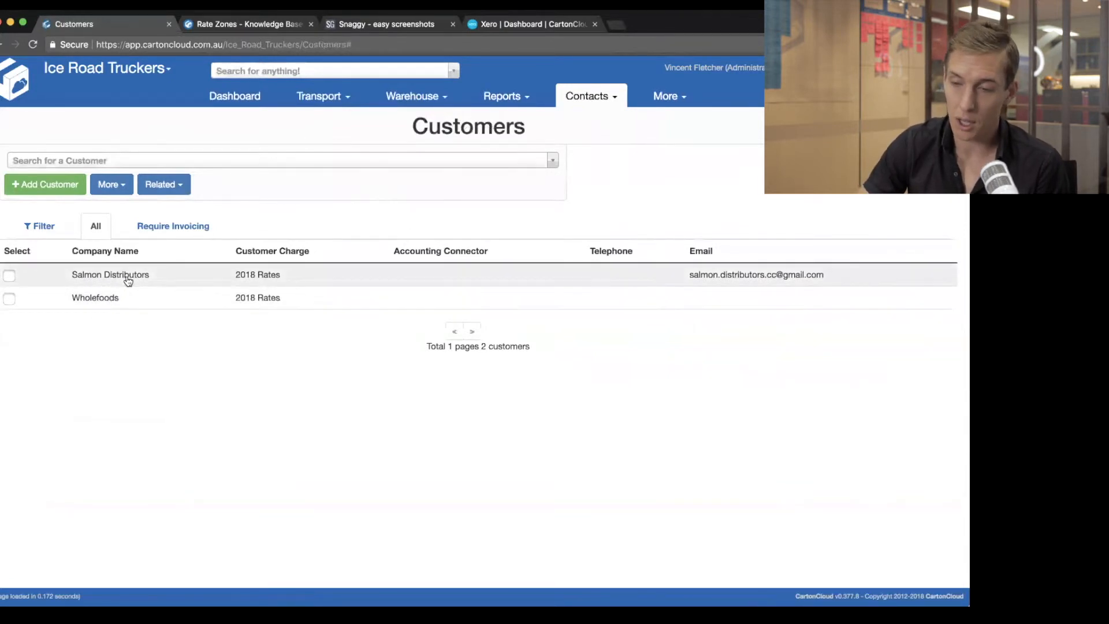
# Step: Open the Salmon Distributors customer record
pyautogui.click(111, 275)
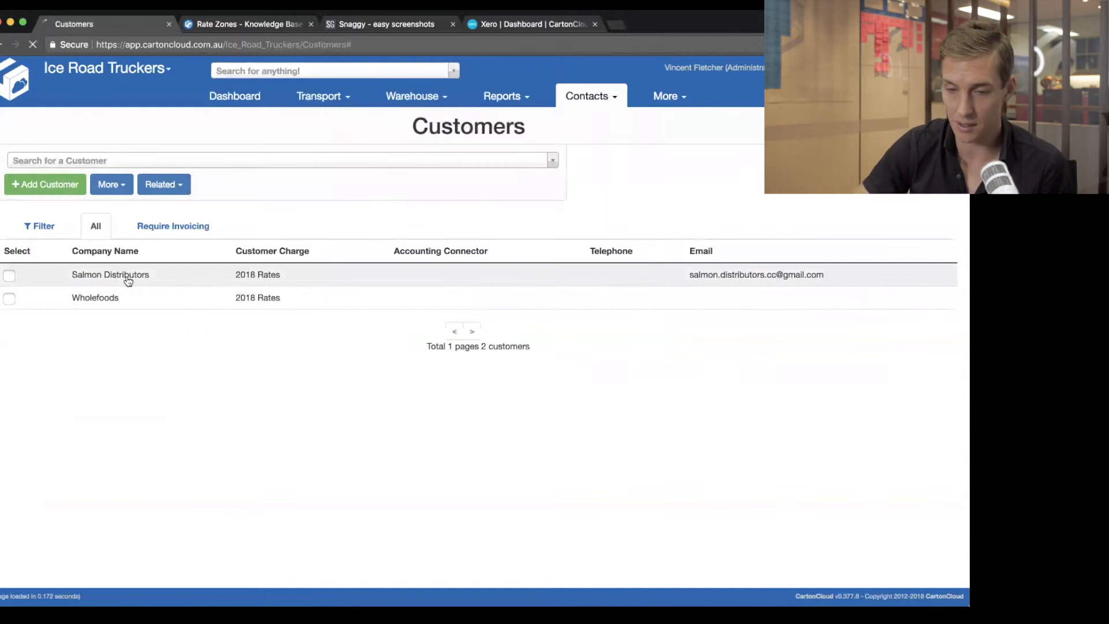
pyautogui.click(111, 275)
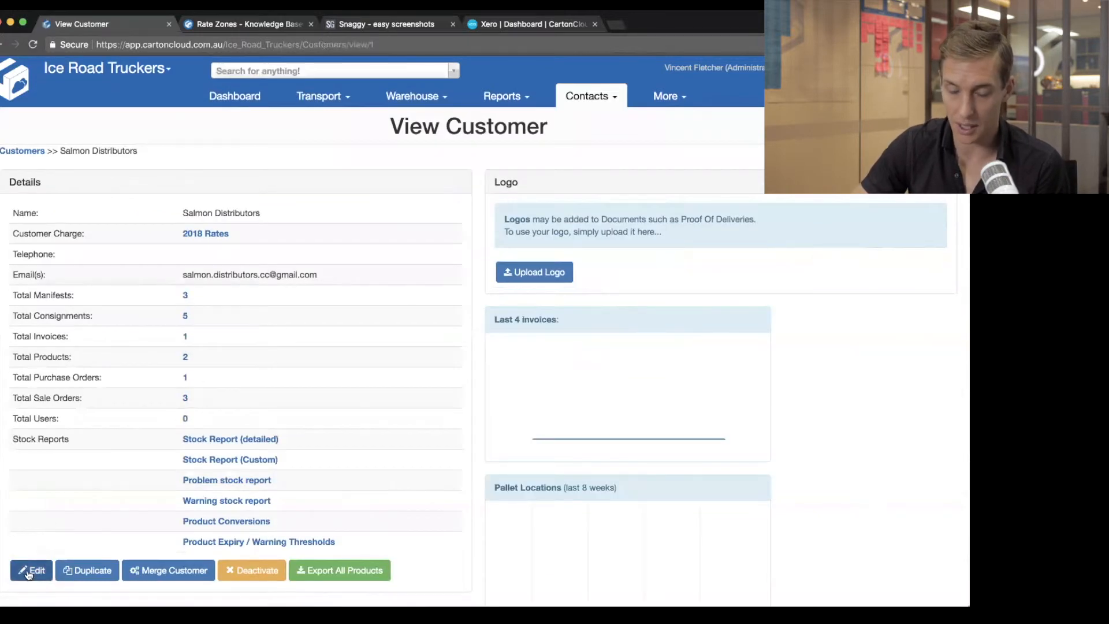
# Step: Set Salmon Distributors' accounting connector to CartonCloud Test and save
pyautogui.click(31, 570)
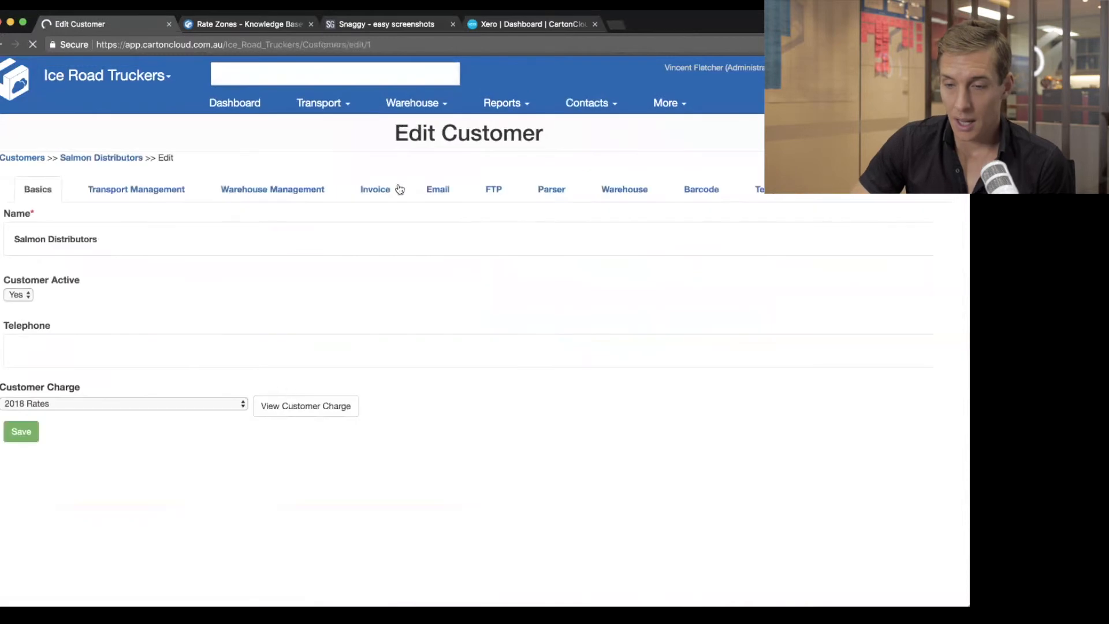
pyautogui.click(375, 189)
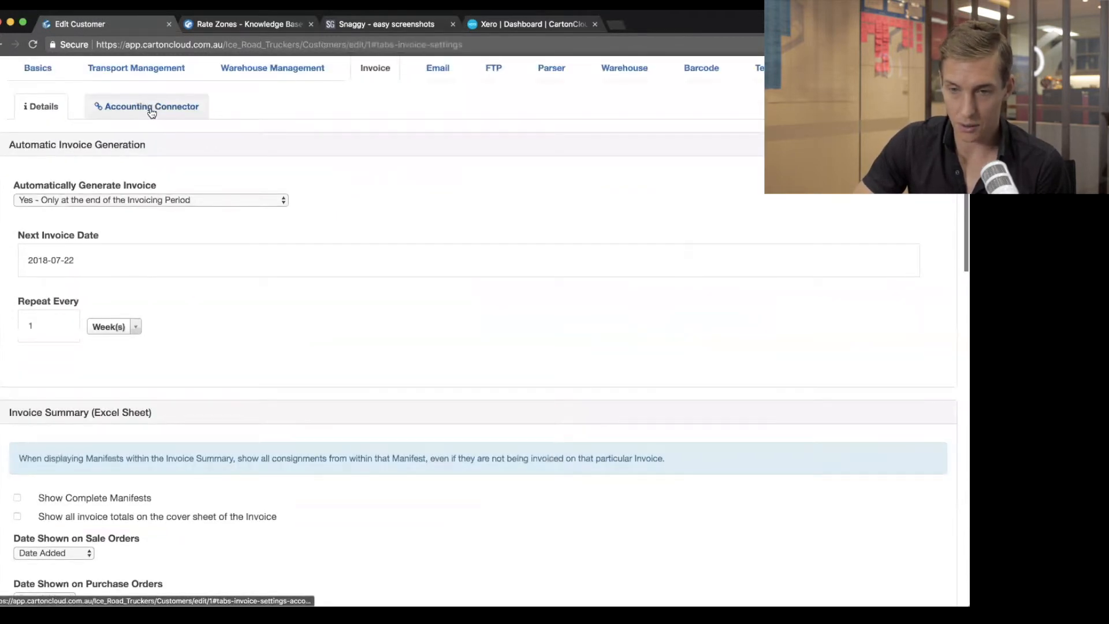
pyautogui.scroll(3)
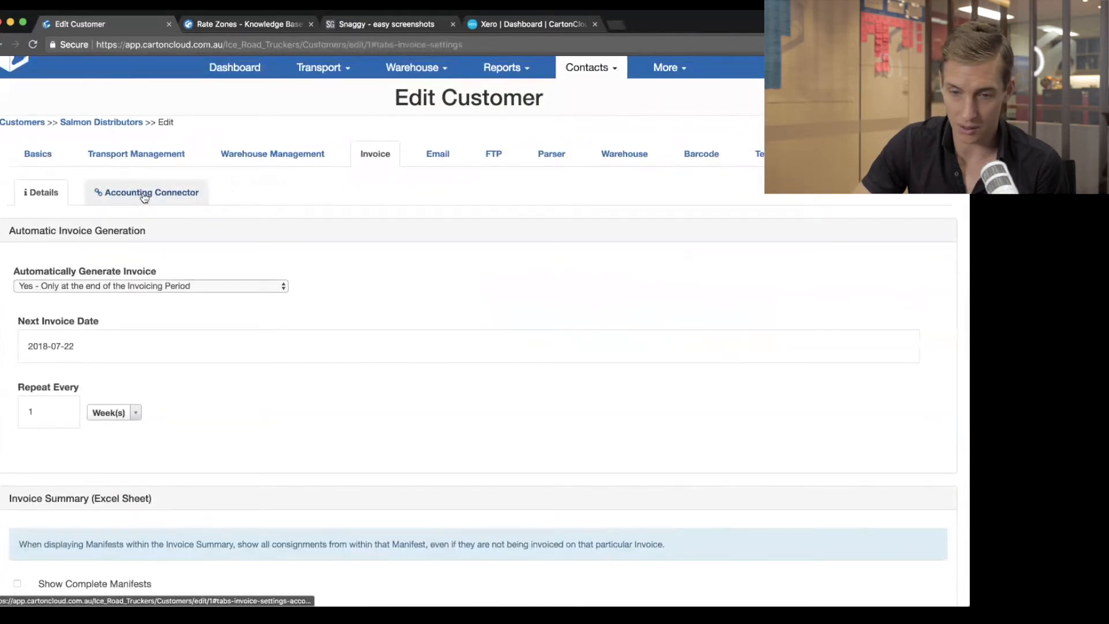
pyautogui.click(145, 191)
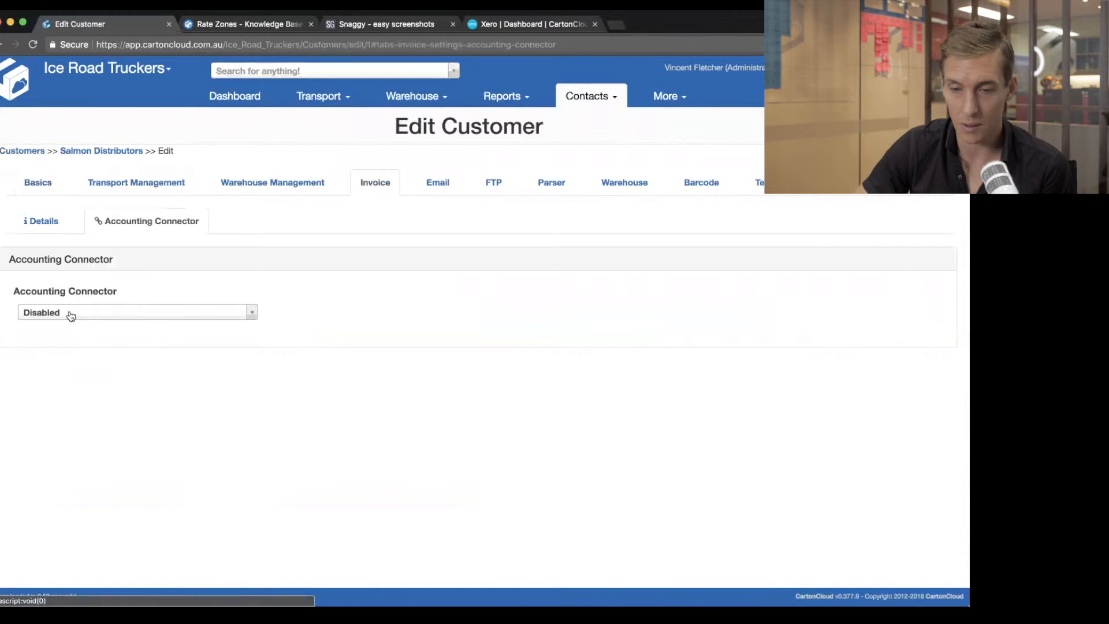
pyautogui.click(136, 312)
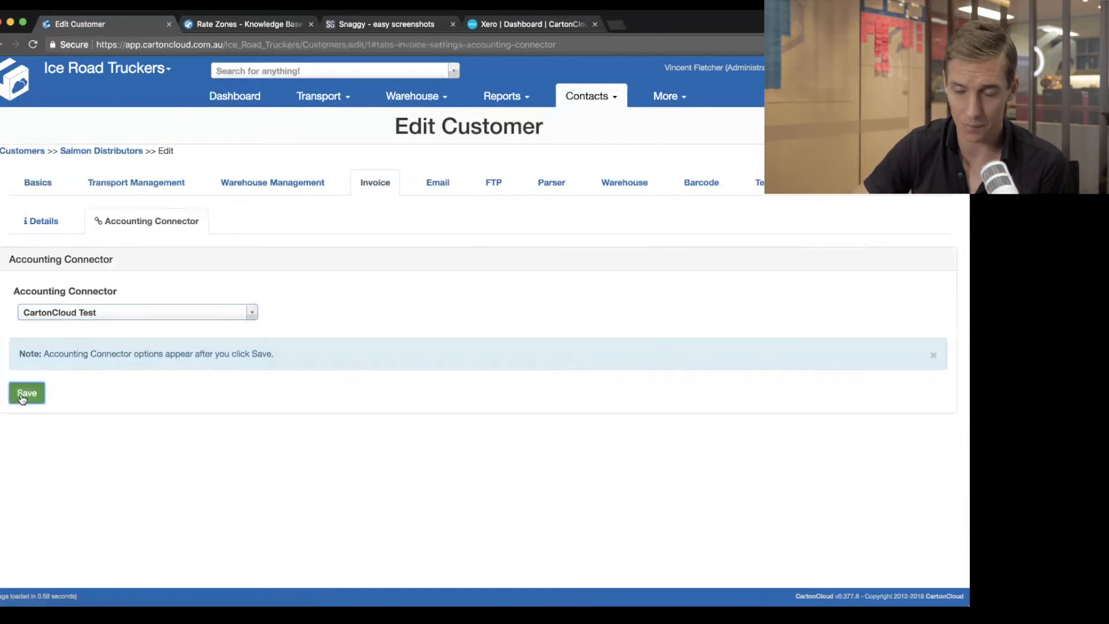
pyautogui.click(26, 393)
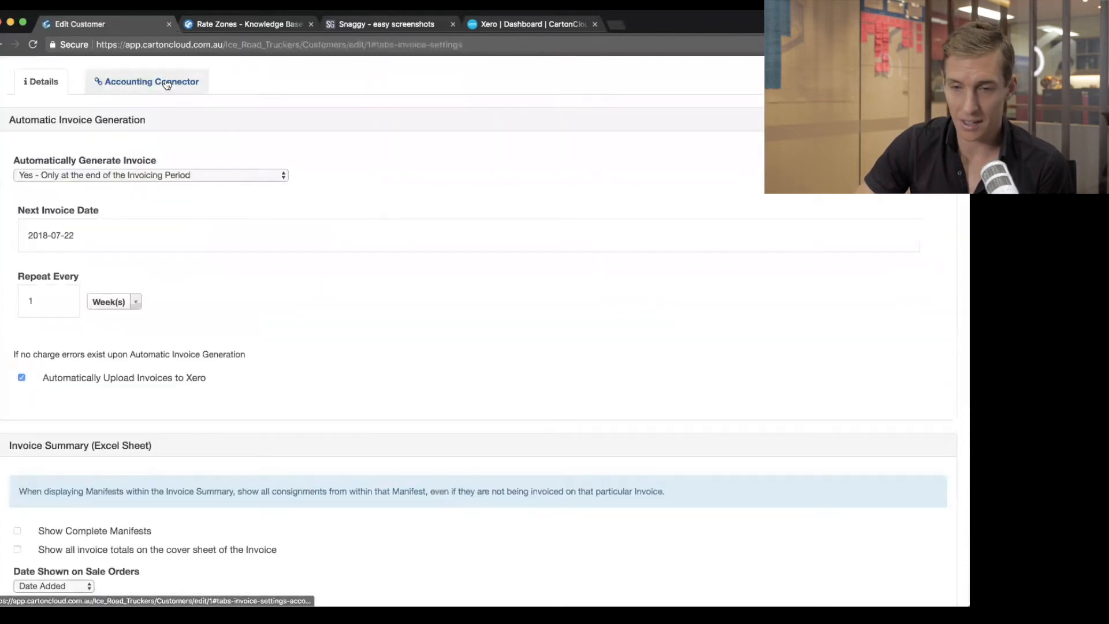
# Step: Search Xero contacts for Salmon Distributors, finding no match
pyautogui.click(146, 81)
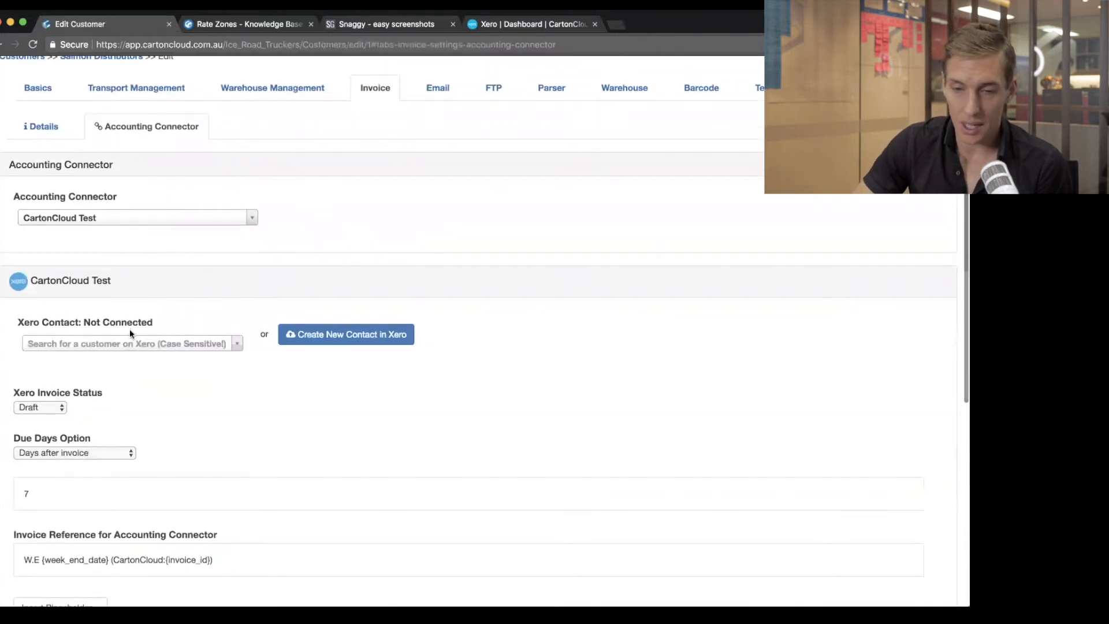
pyautogui.scroll(-3)
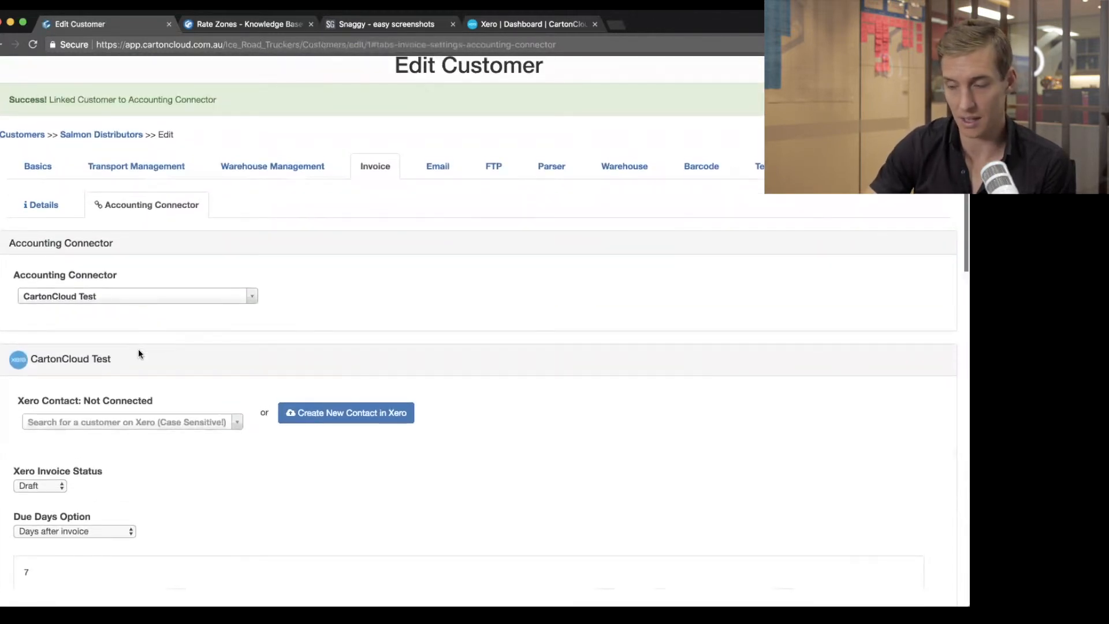
pyautogui.click(130, 422)
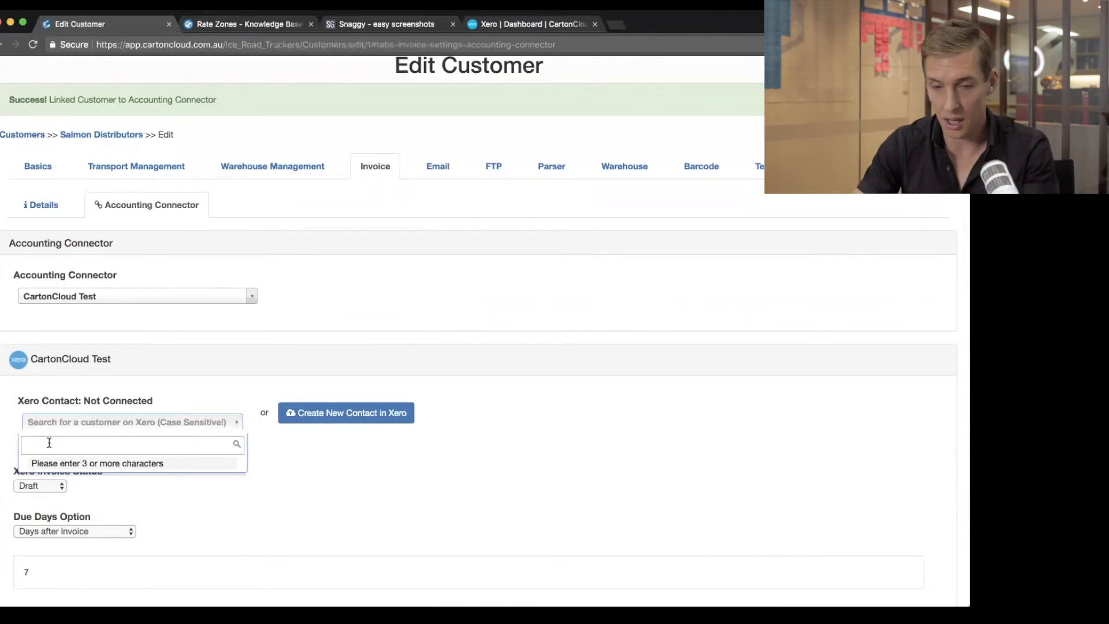
pyautogui.write('Salmo')
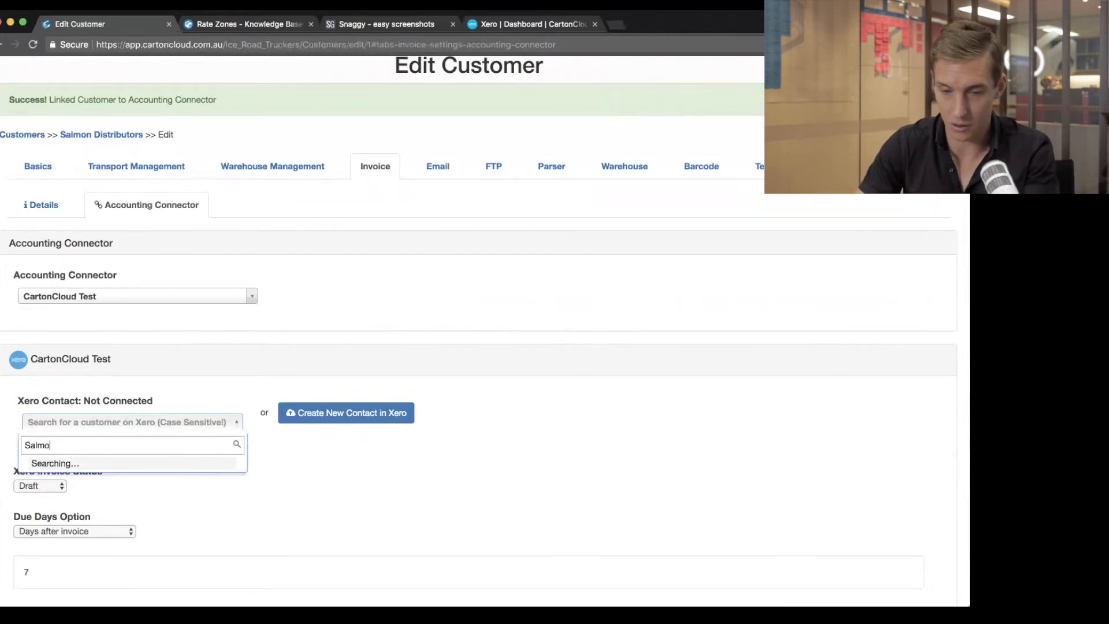
pyautogui.write('n Distributors')
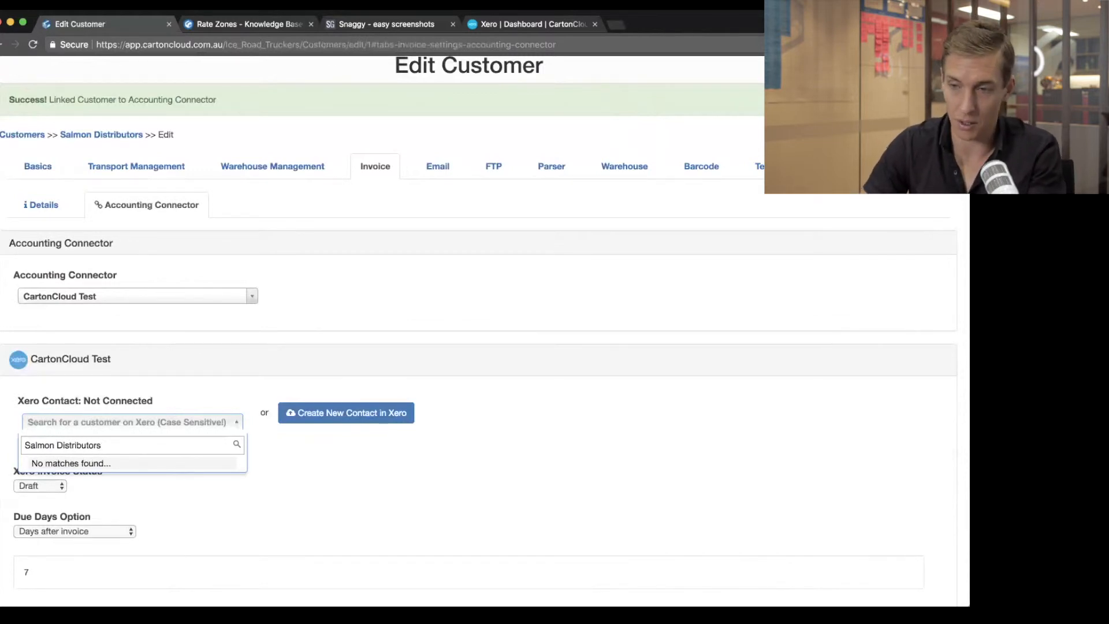
pyautogui.click(345, 412)
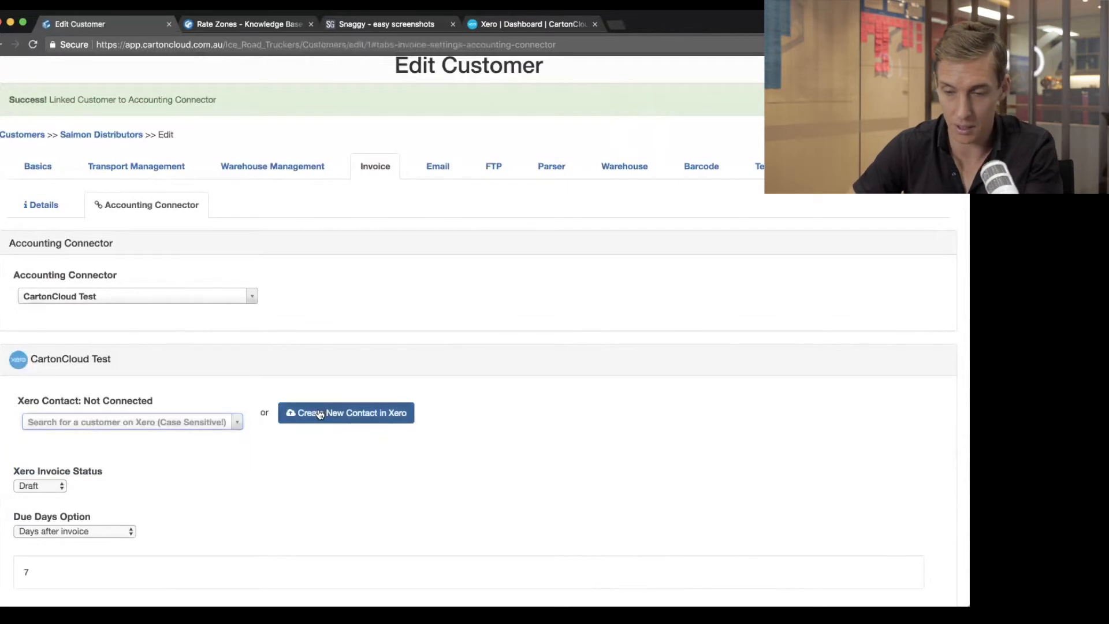
pyautogui.moveTo(596, 149)
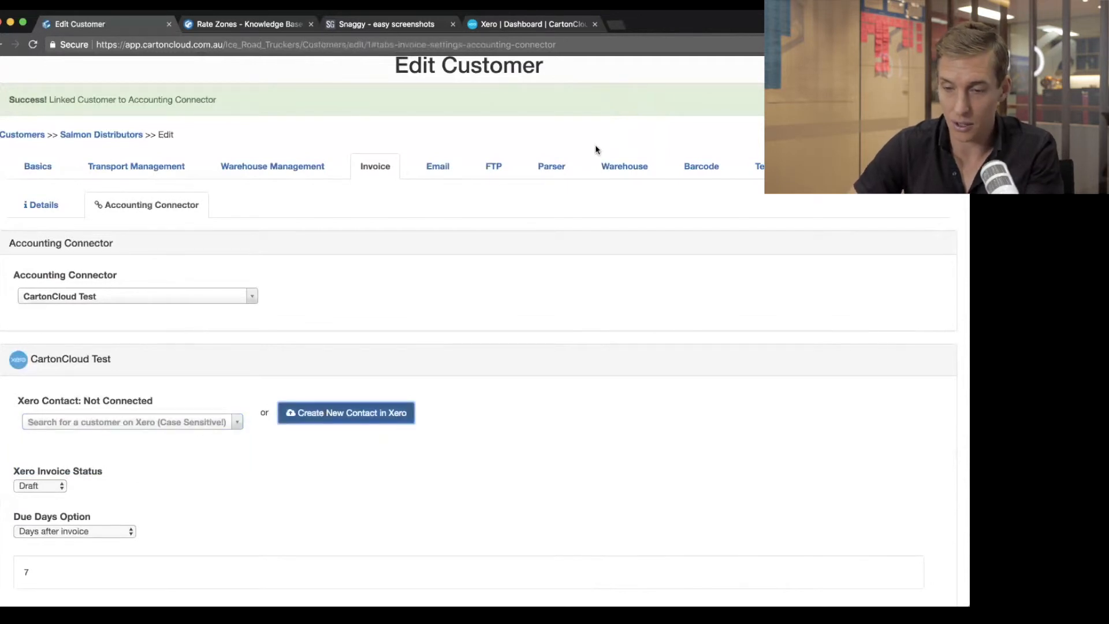
# Step: Create a new Salmon Distributors contact in Xero and switch to the Xero dashboard
pyautogui.click(346, 413)
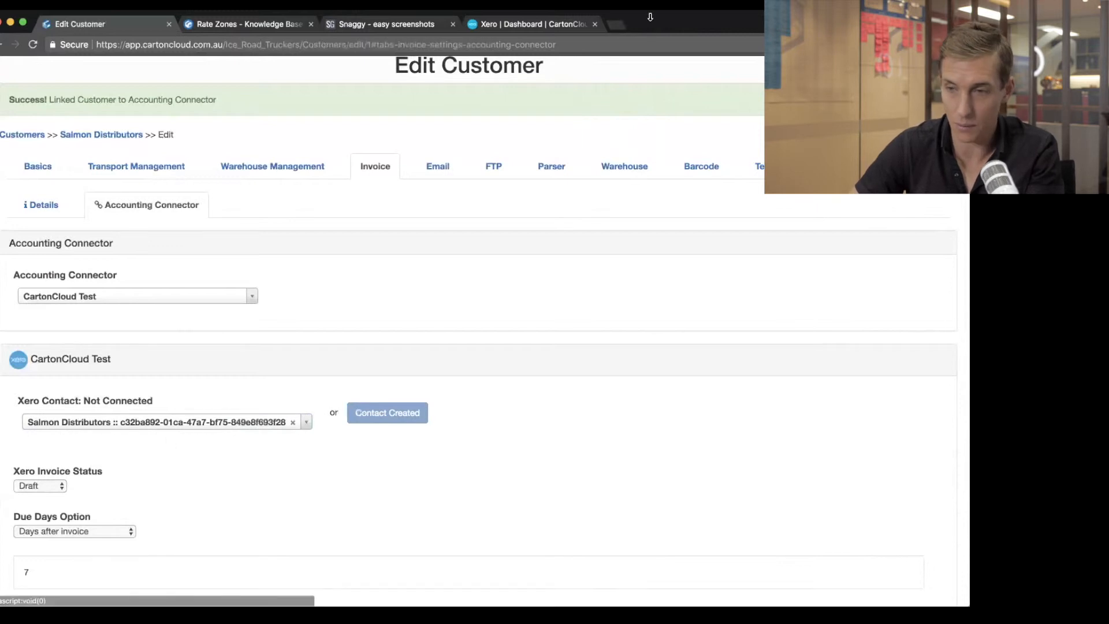
pyautogui.click(530, 23)
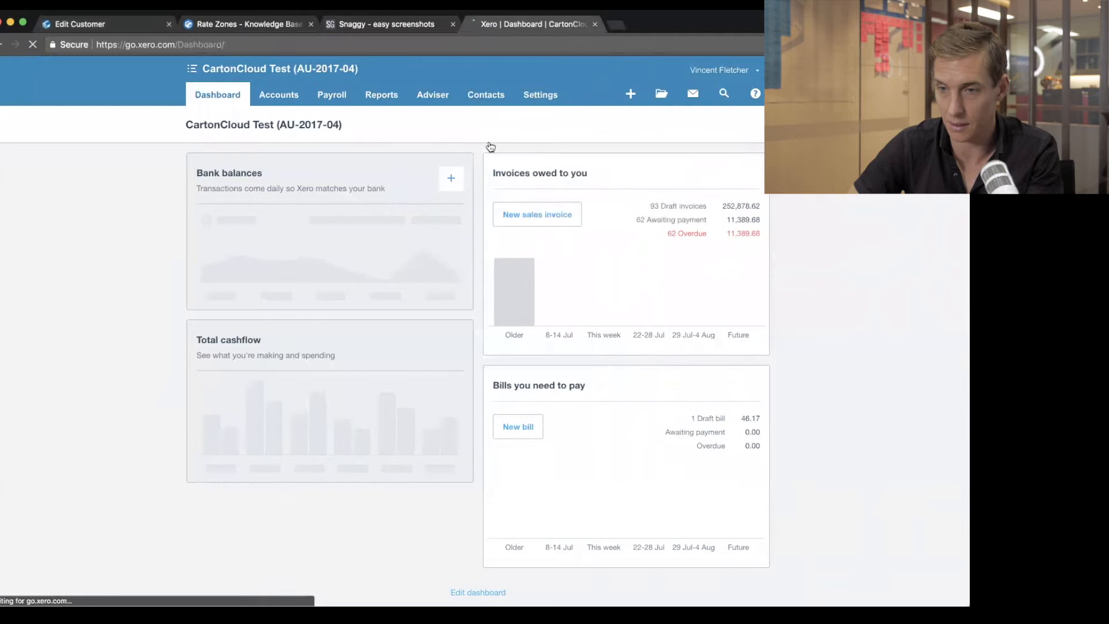
# Step: Search Xero contacts for Salmon, then return to the CartonCloud customer page
pyautogui.click(487, 93)
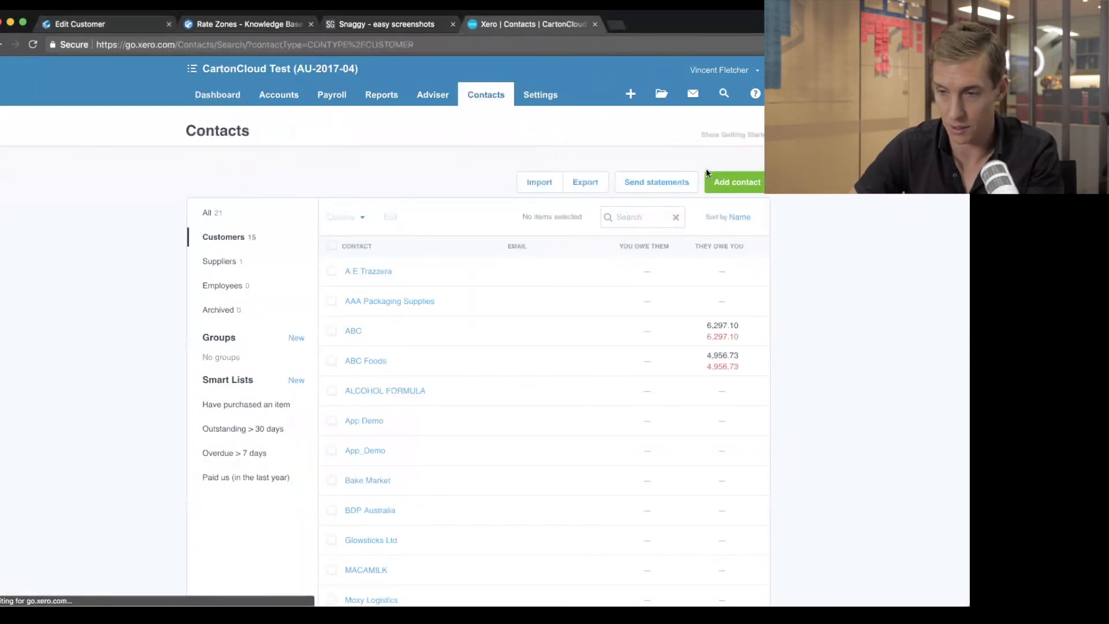
pyautogui.write('Salmon')
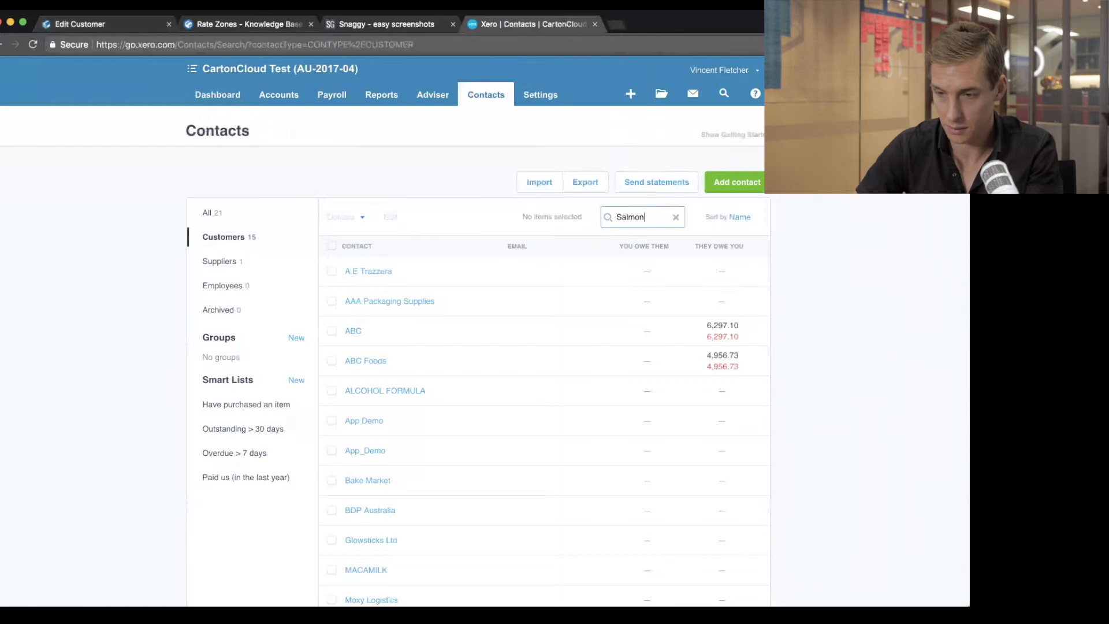
pyautogui.press('Return')
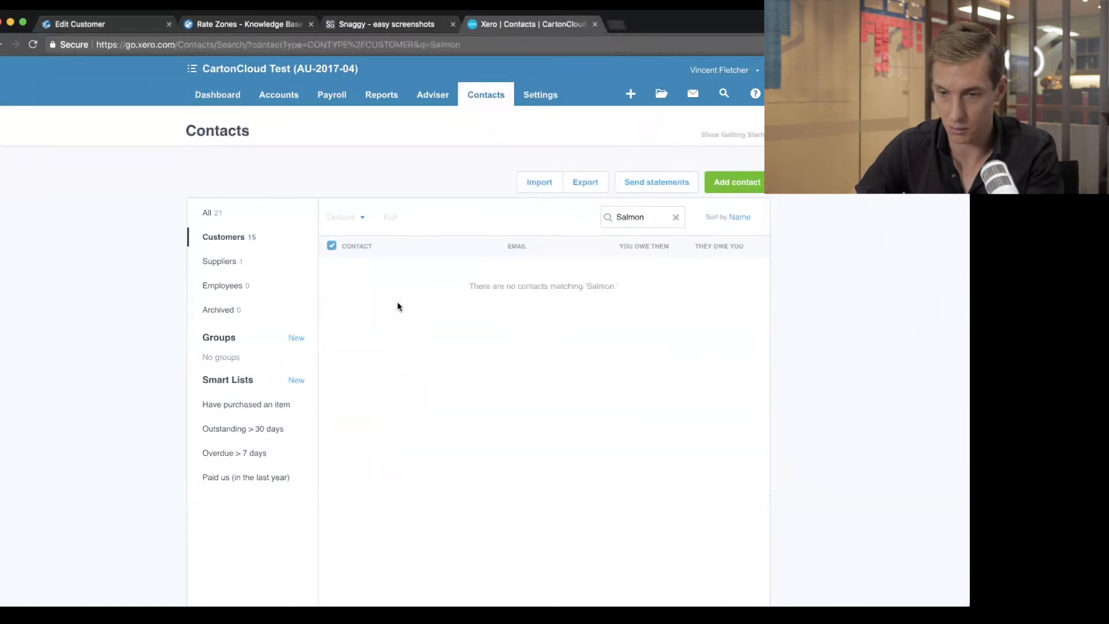
pyautogui.moveTo(574, 270)
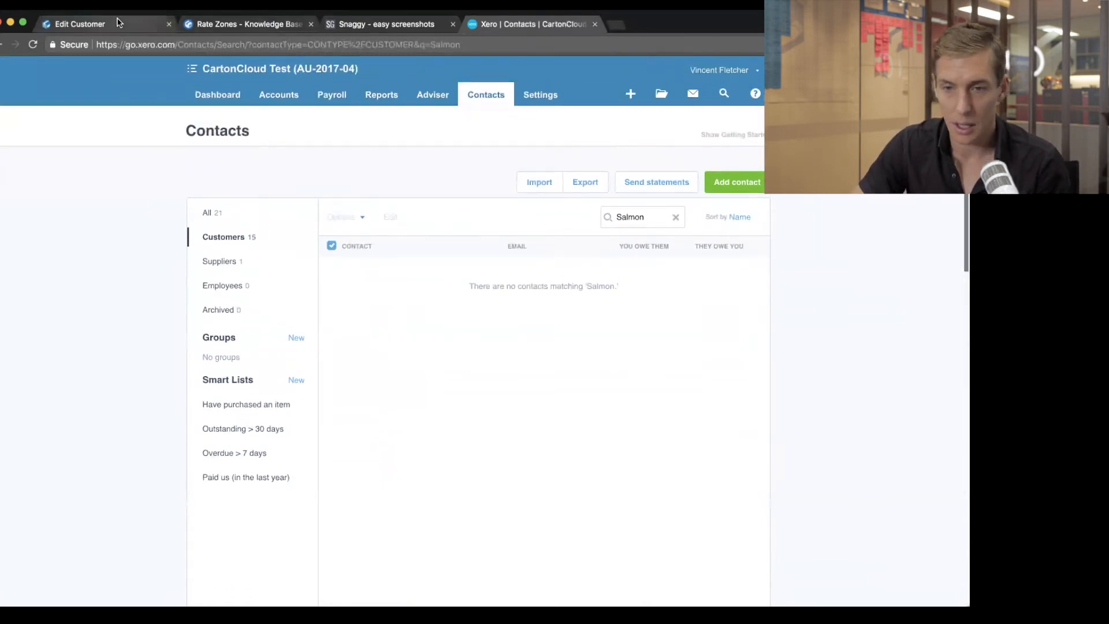
pyautogui.click(79, 24)
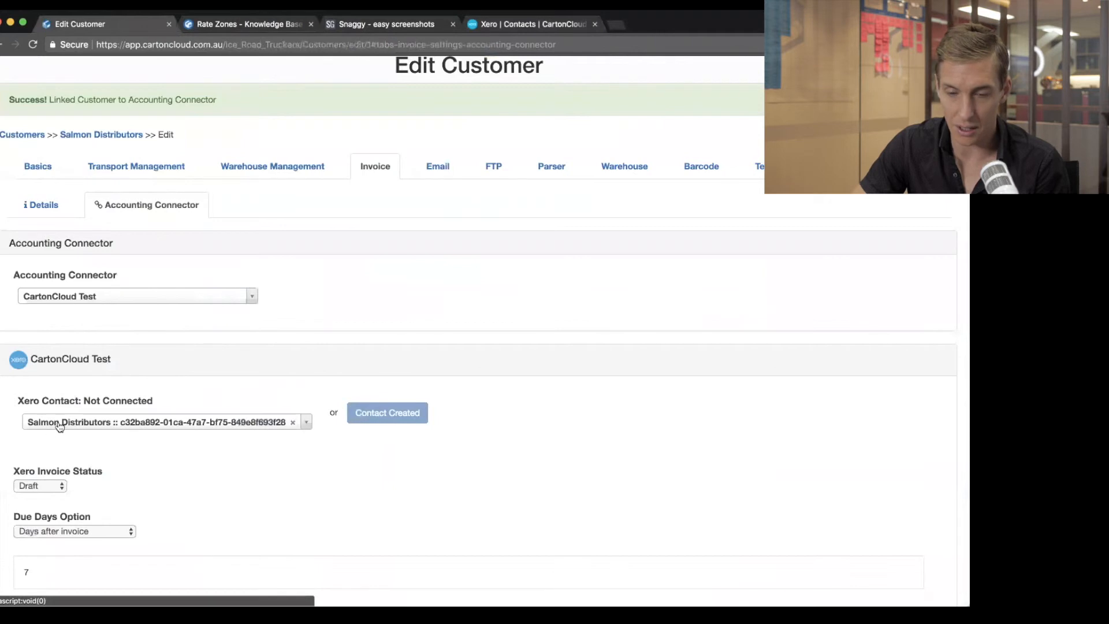
# Step: Set Xero Invoice Status to Approved, keeping due days after invoice and the reference template
pyautogui.scroll(-3)
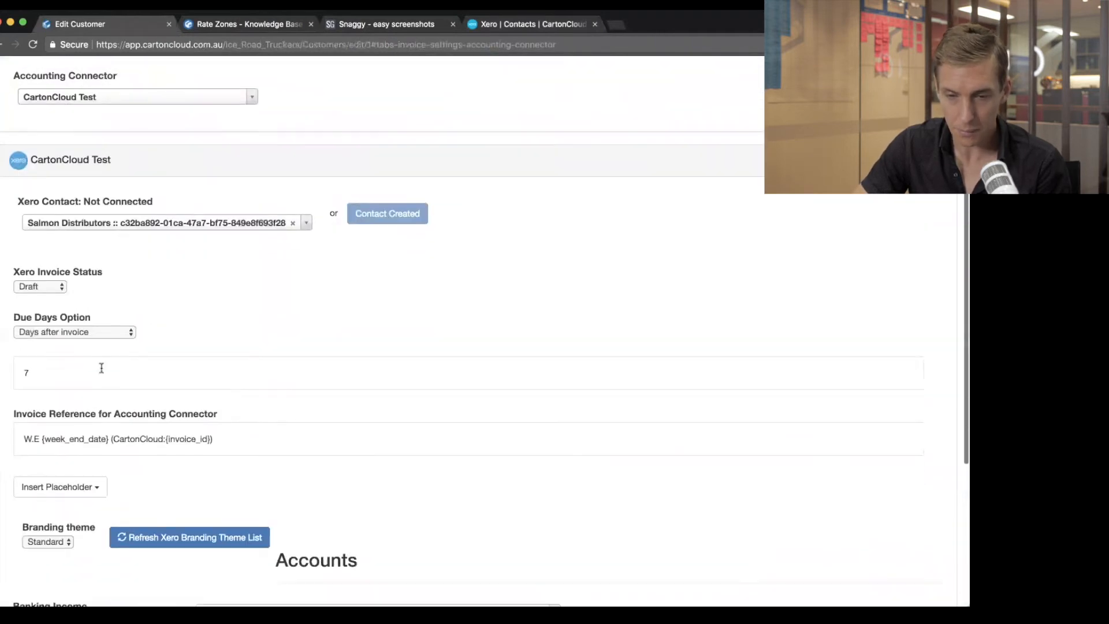
pyautogui.scroll(-3)
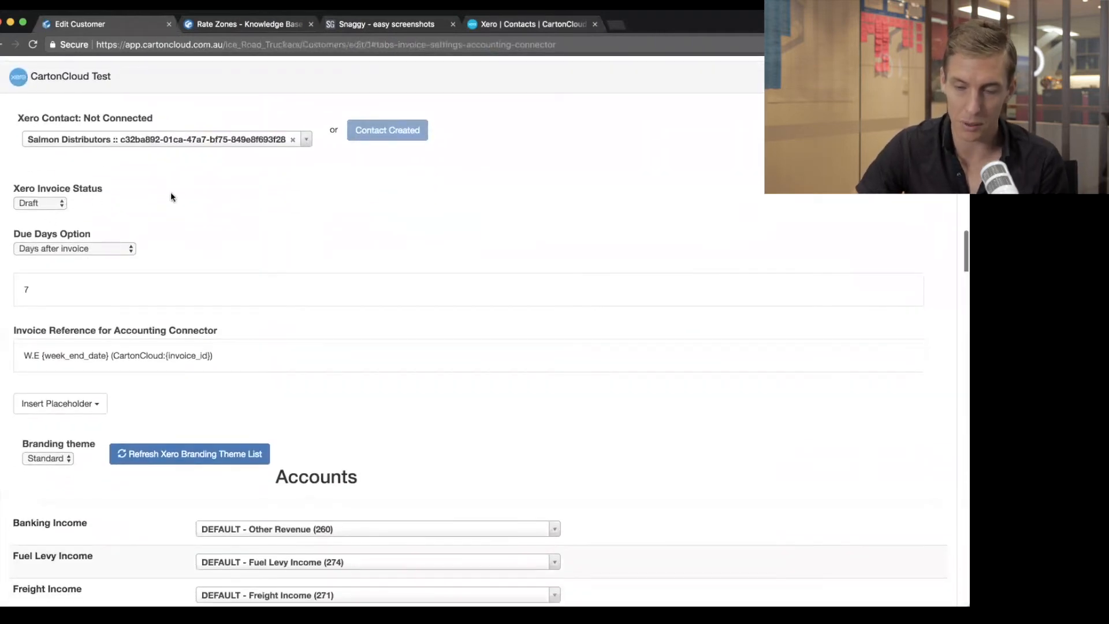
pyautogui.click(39, 203)
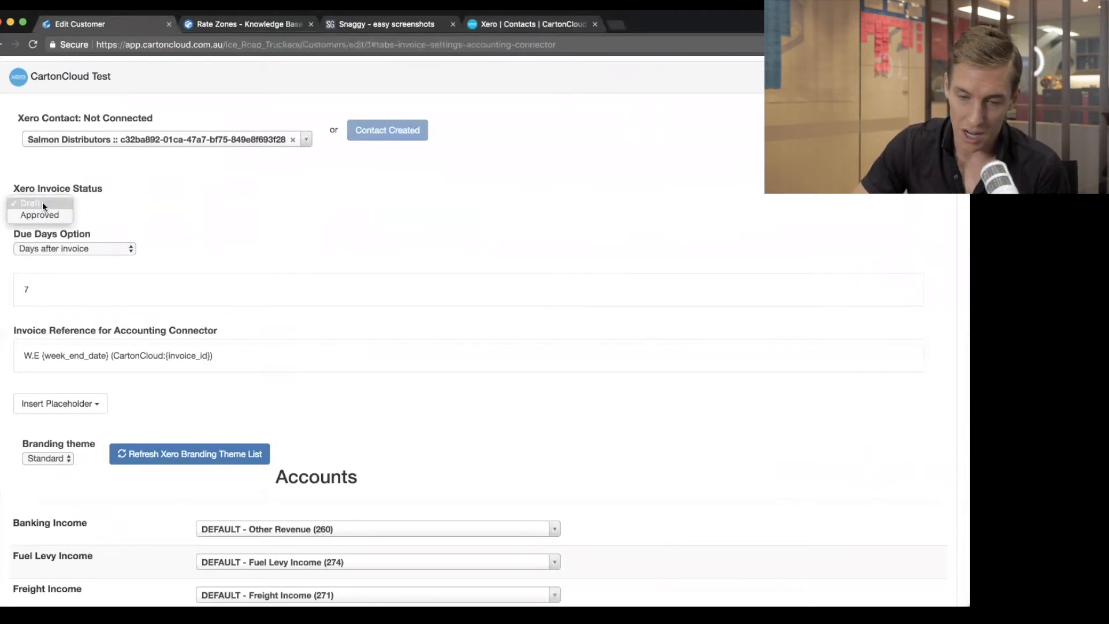
pyautogui.click(39, 214)
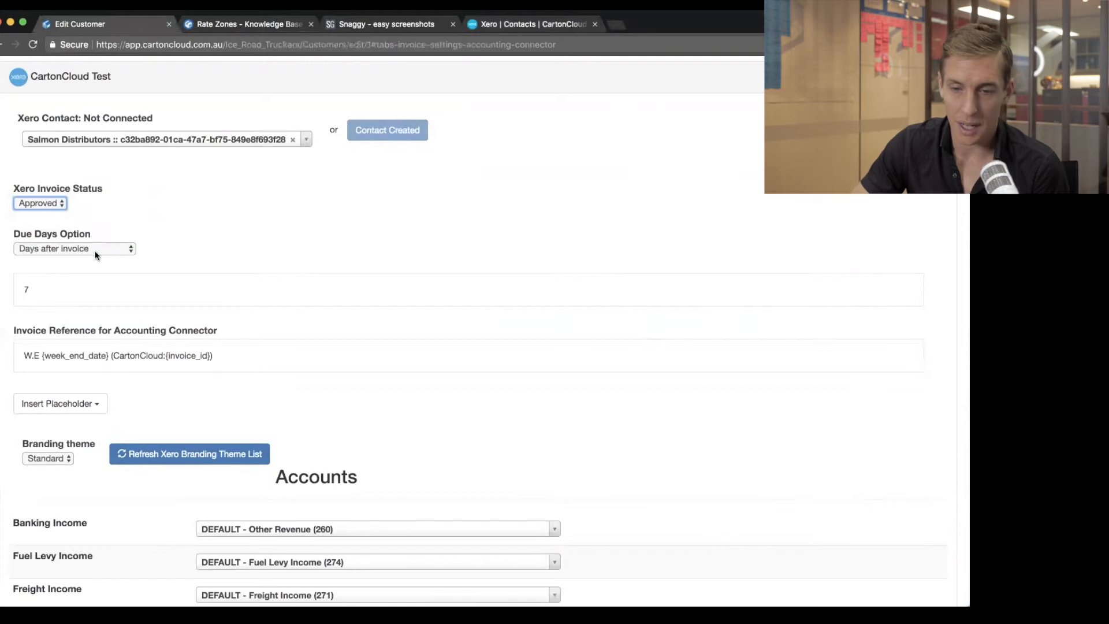
pyautogui.click(74, 249)
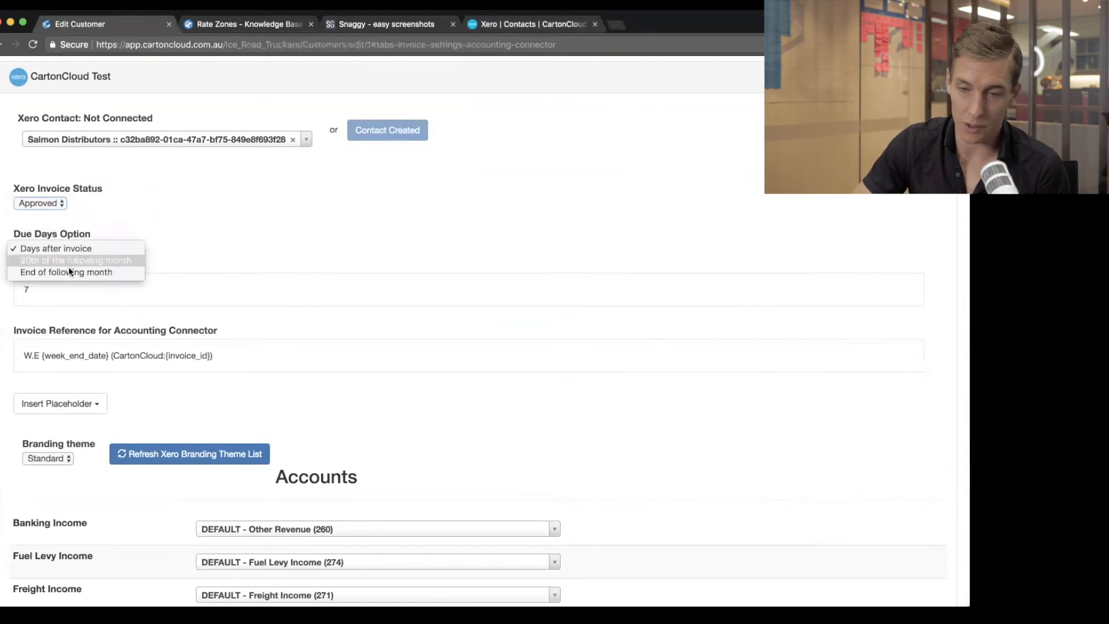
pyautogui.click(75, 249)
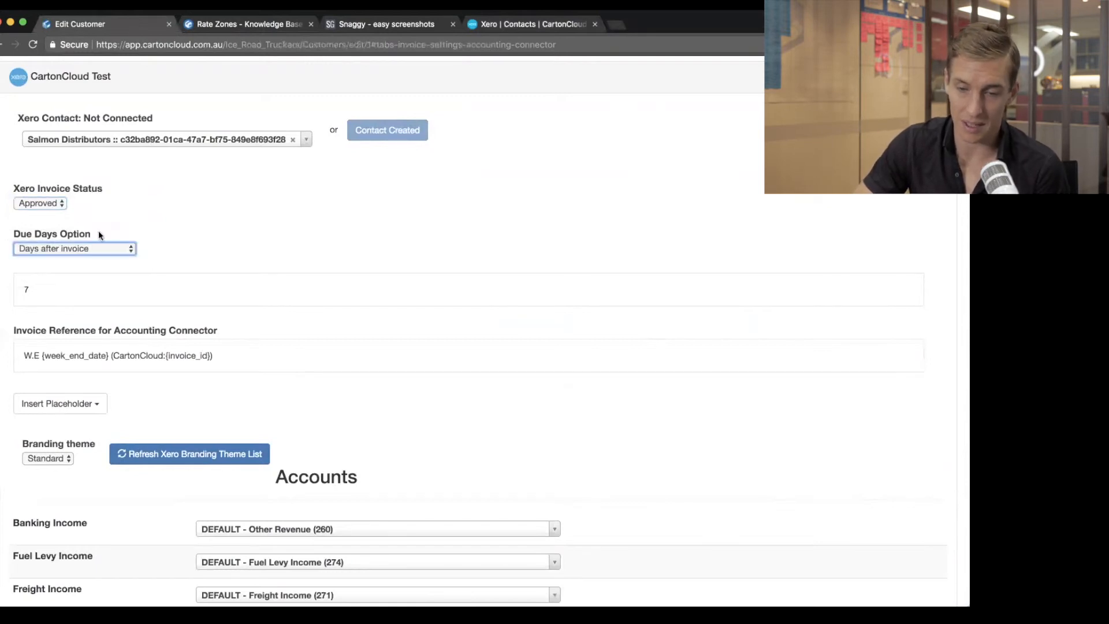
pyautogui.click(74, 248)
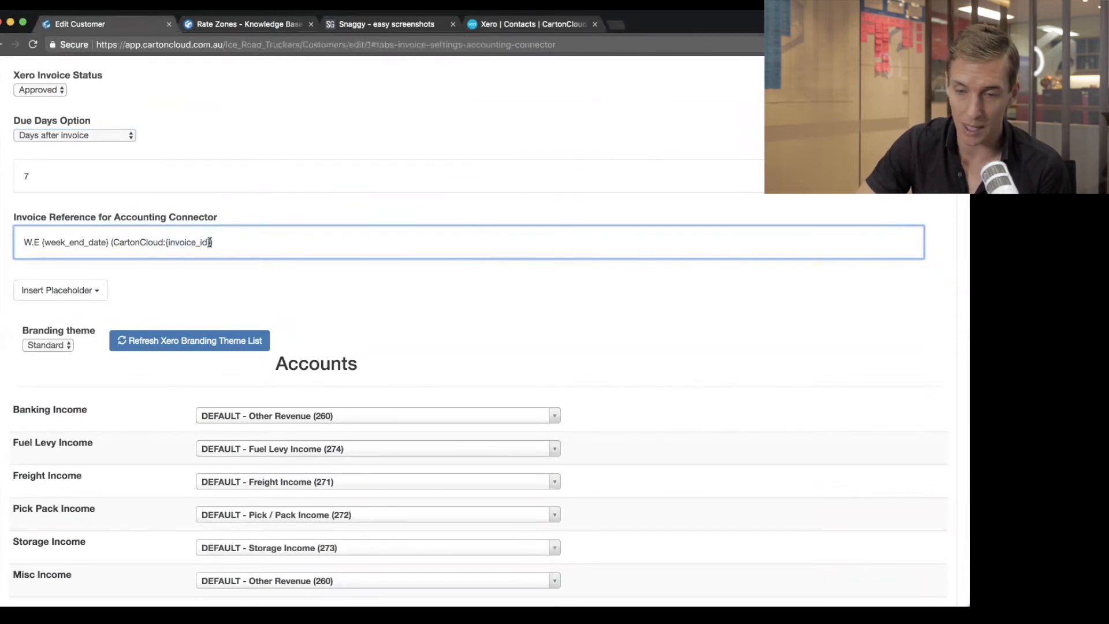
pyautogui.doubleClick(187, 241)
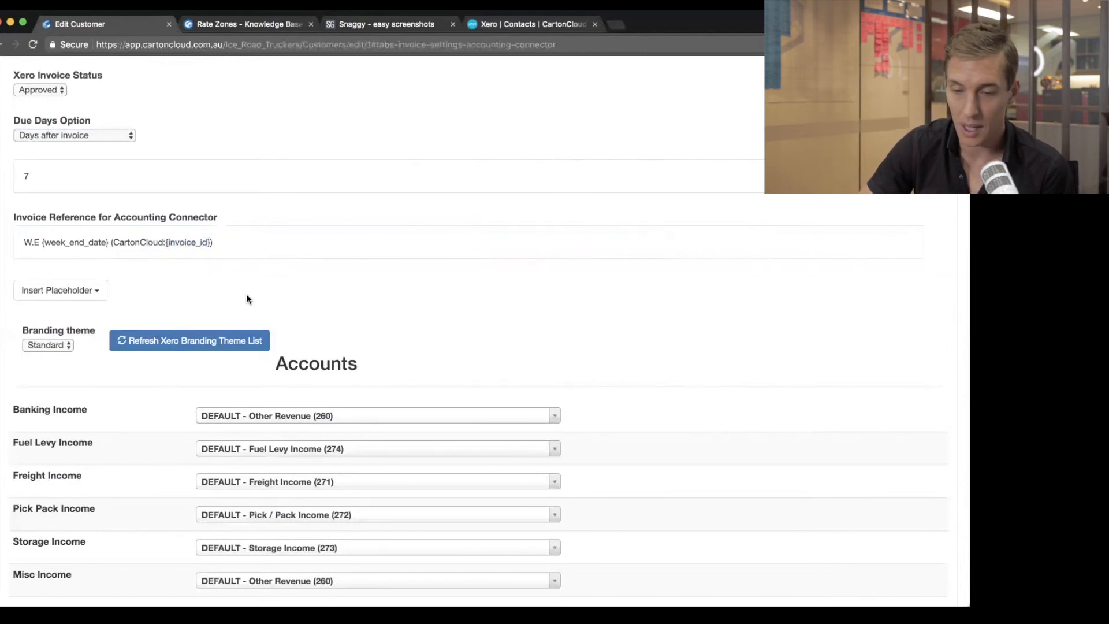
pyautogui.scroll(-3)
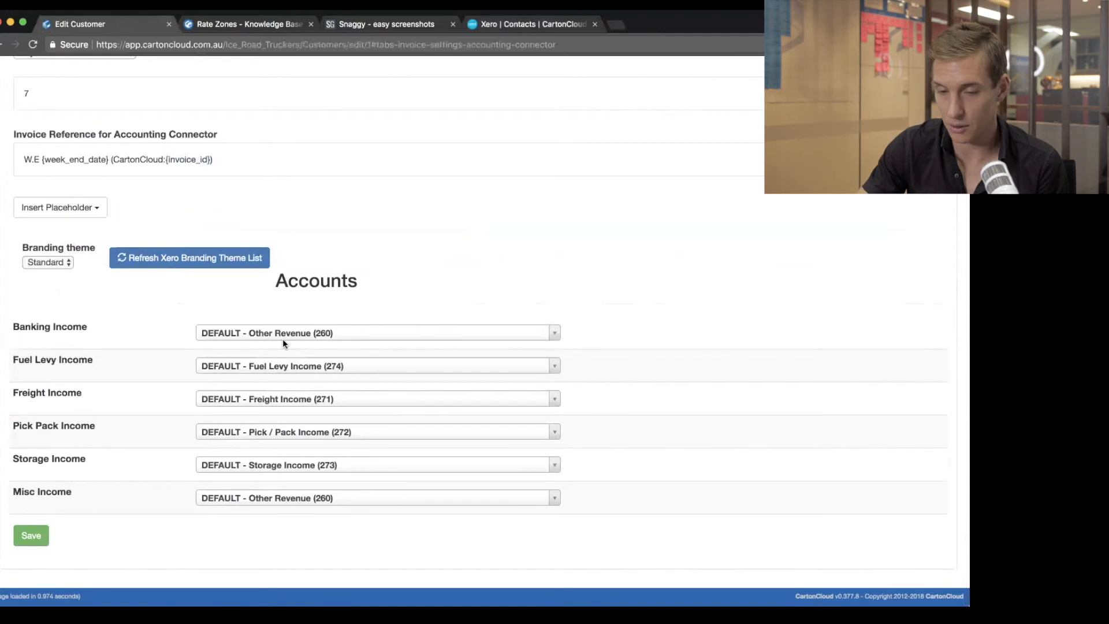
# Step: Review the Freight Income account choices in the Accounting Connector settings
pyautogui.click(377, 367)
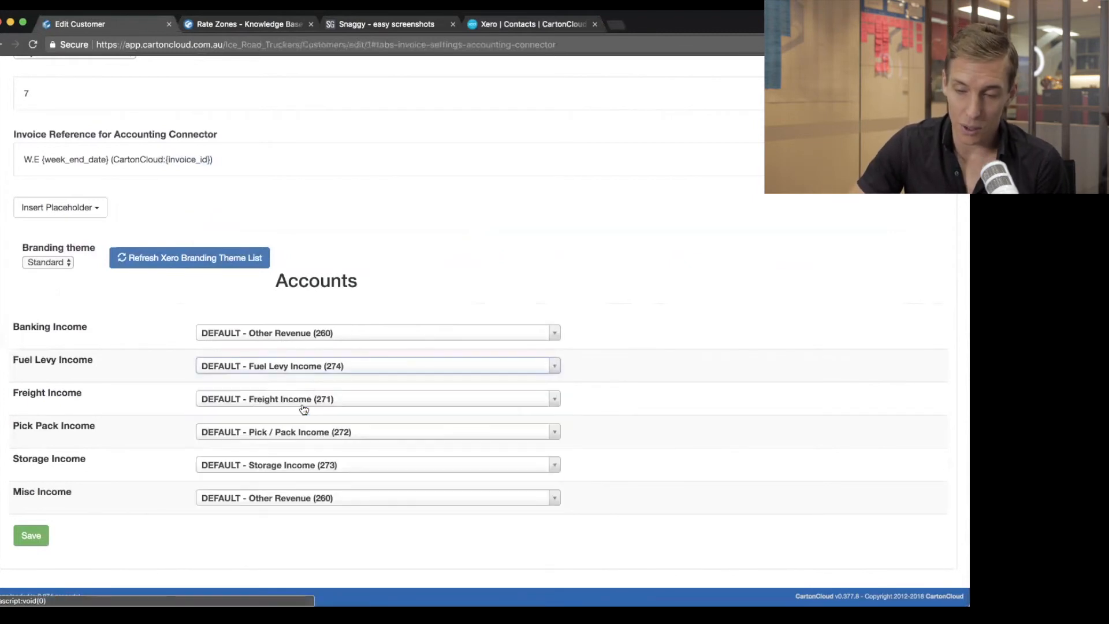
pyautogui.moveTo(314, 370)
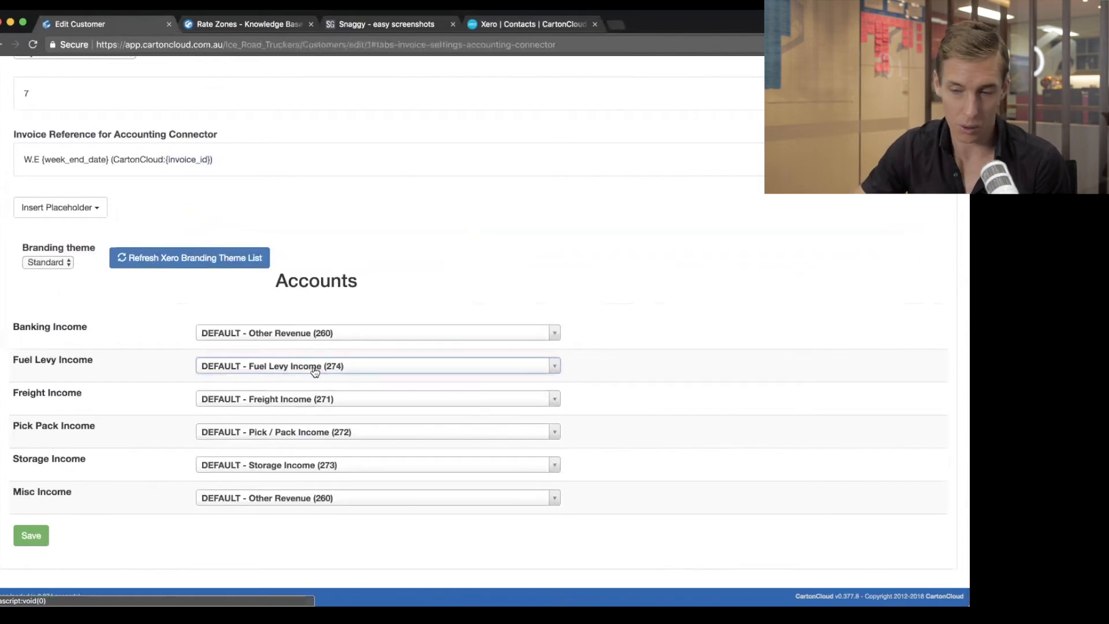
pyautogui.click(377, 399)
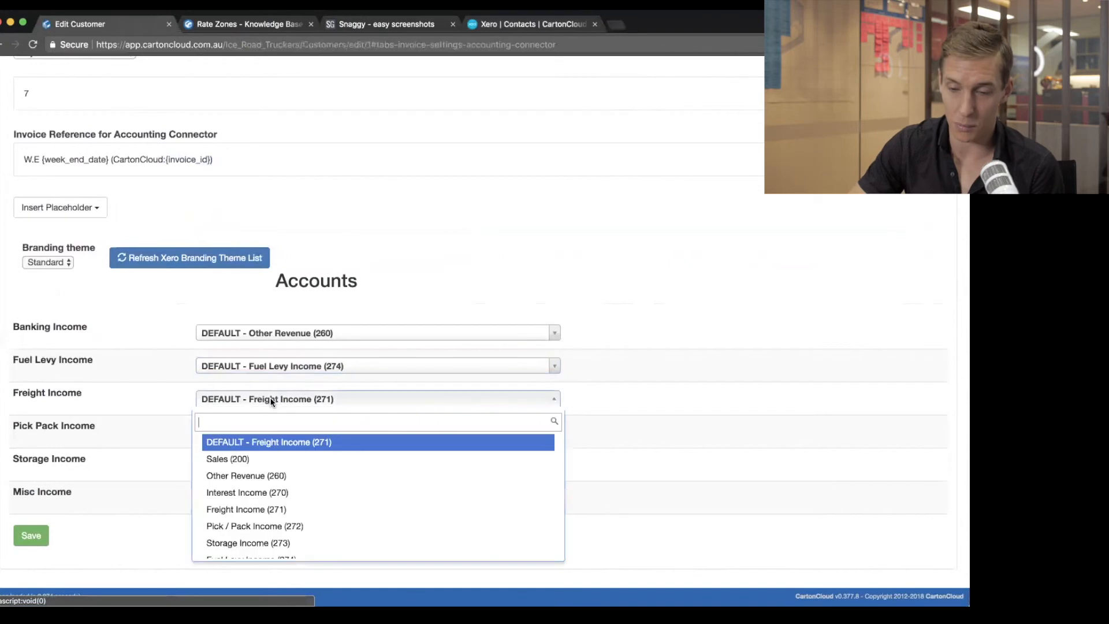
pyautogui.scroll(-3)
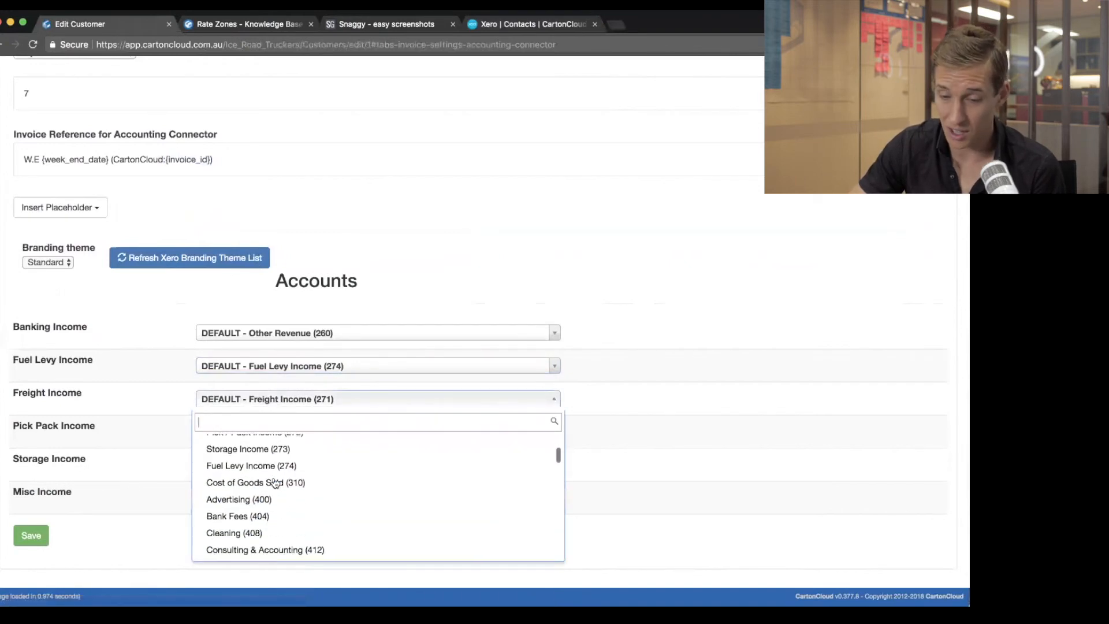
pyautogui.scroll(3)
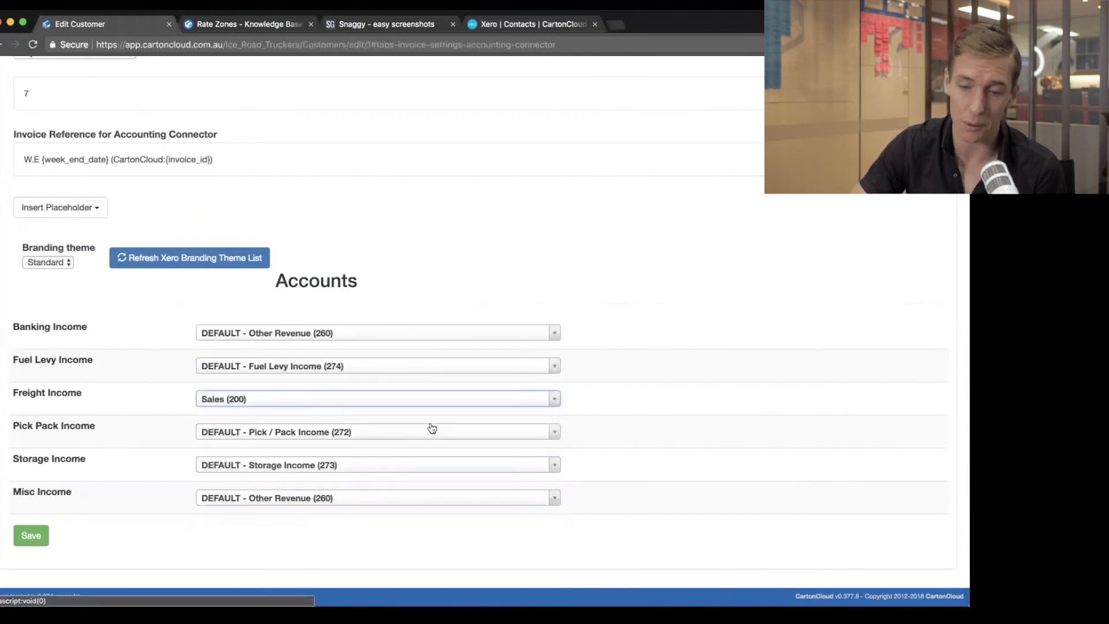
pyautogui.click(30, 535)
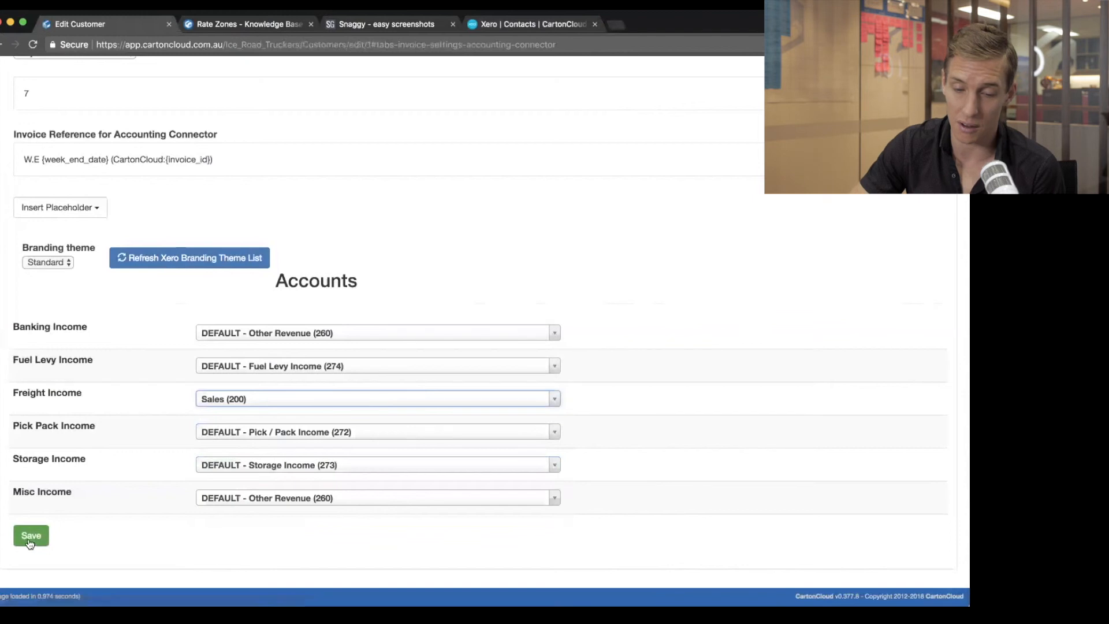
# Step: Keep Freight Income on DEFAULT - Freight Income (271) and save the connector settings
pyautogui.click(377, 399)
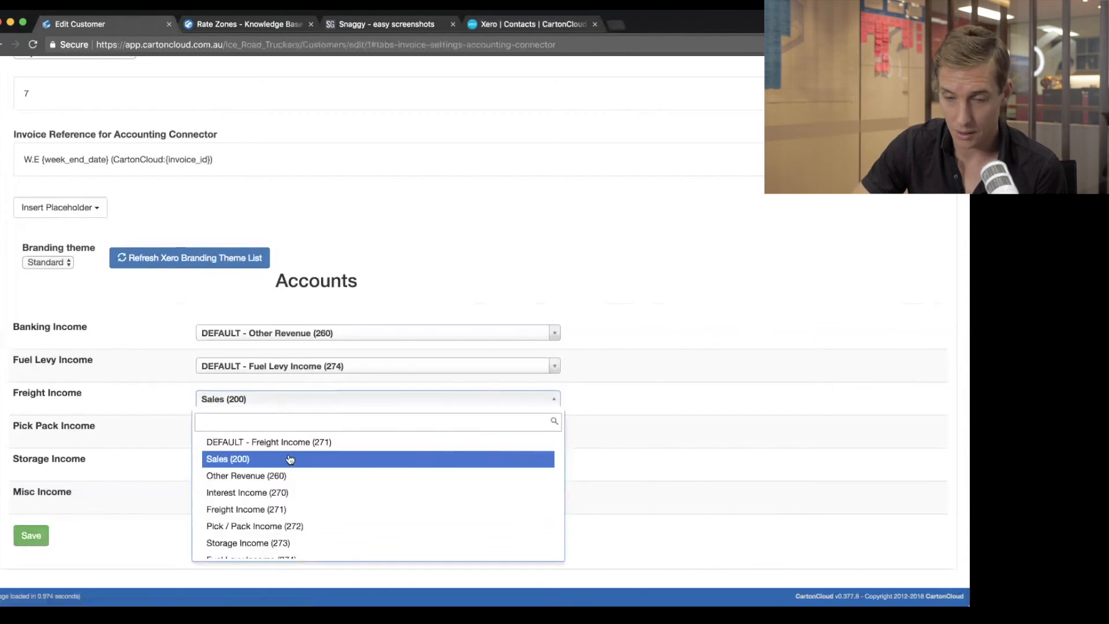
pyautogui.click(269, 443)
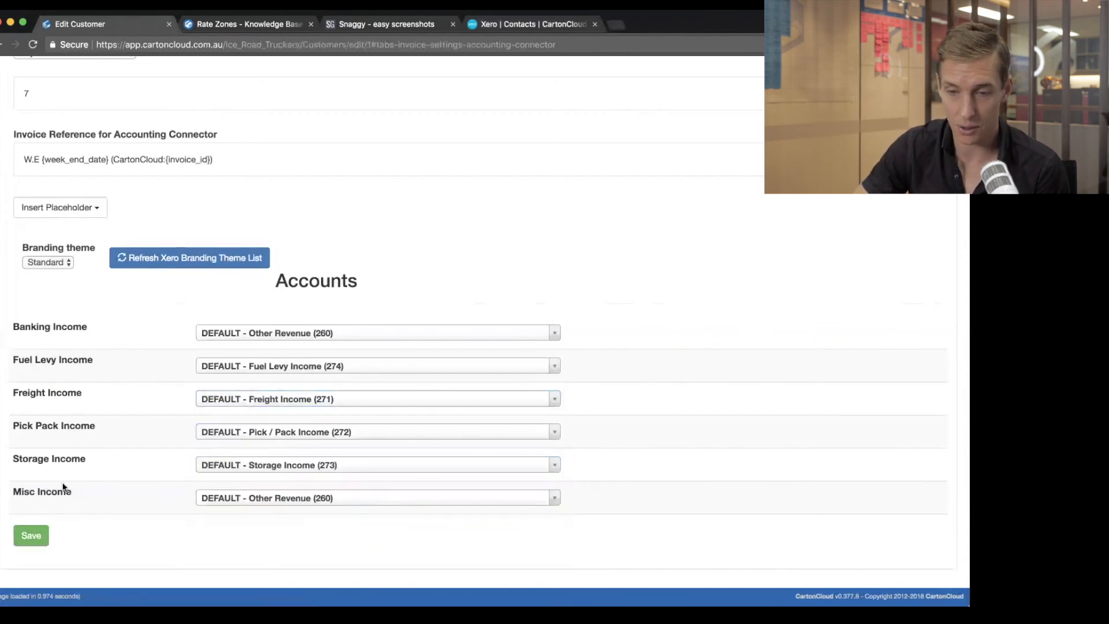
pyautogui.click(30, 535)
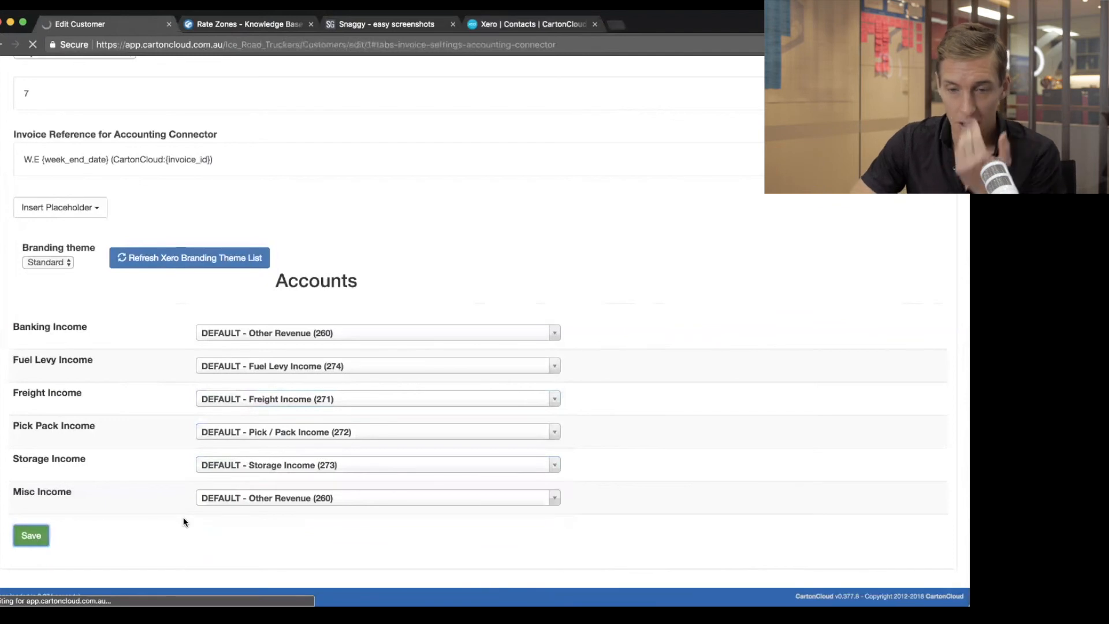
pyautogui.click(32, 535)
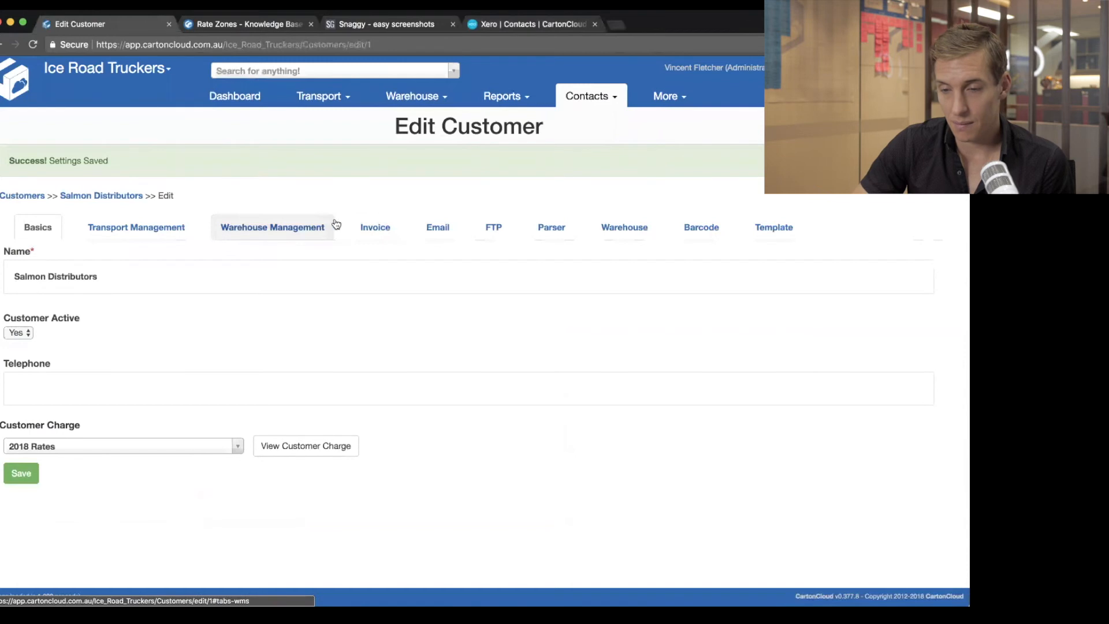
pyautogui.click(374, 227)
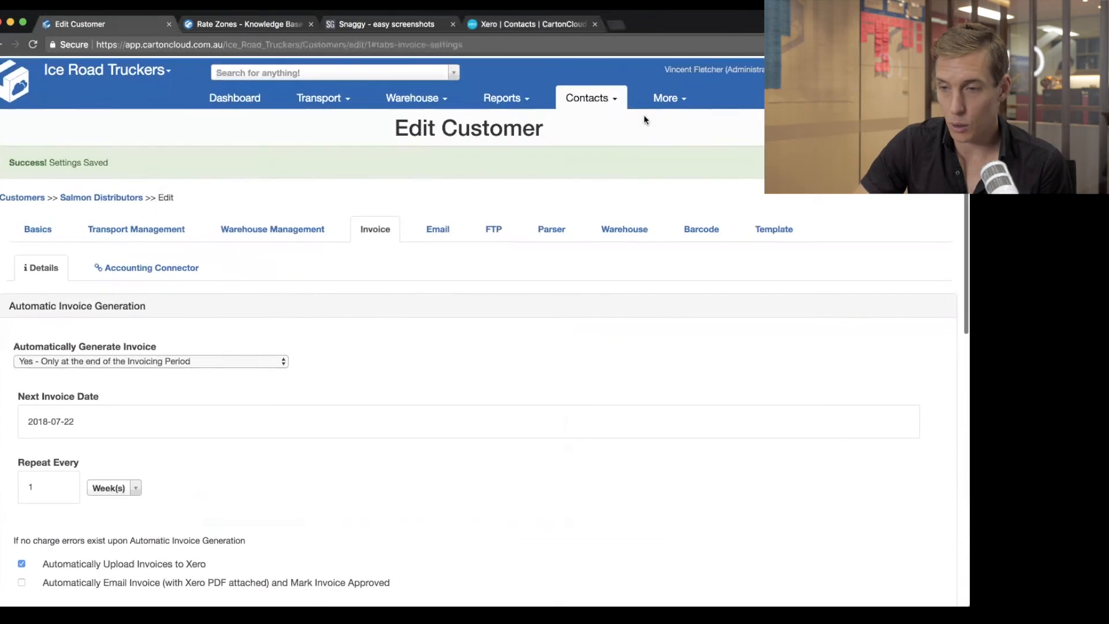
# Step: From Contacts > Customers, start Bulk Link Customers to CartonCloud Test via More actions
pyautogui.click(587, 97)
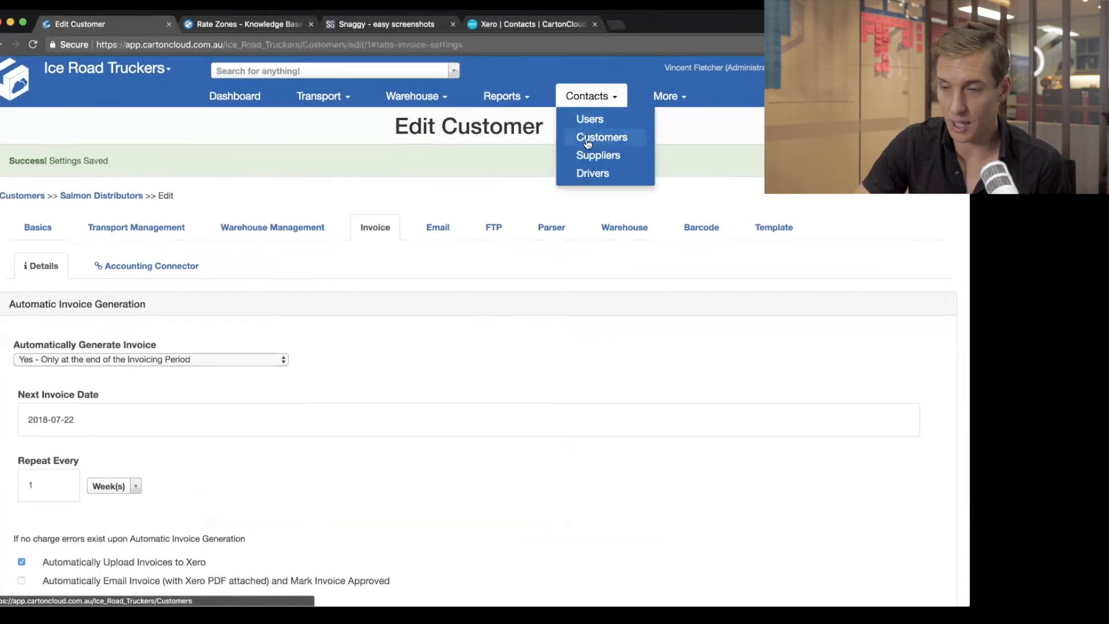
pyautogui.click(601, 136)
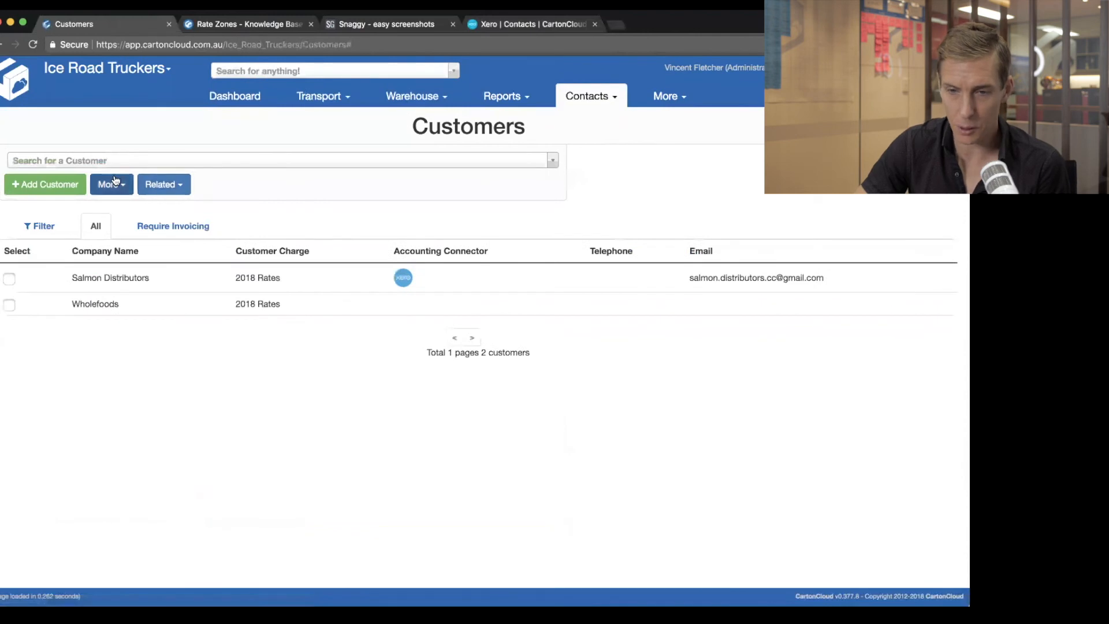
pyautogui.click(109, 184)
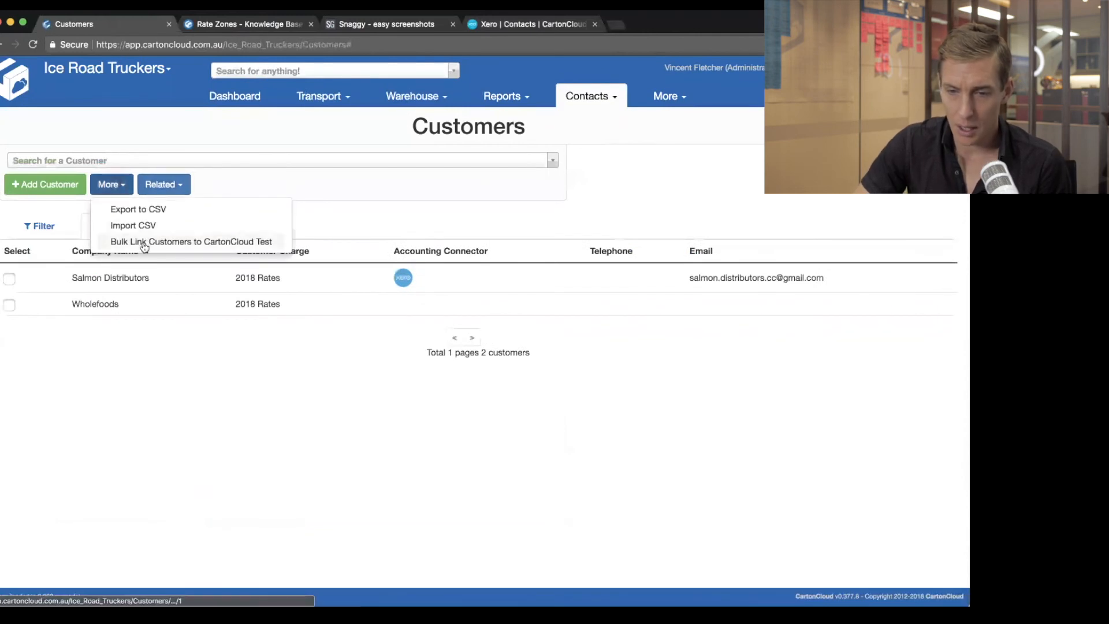
pyautogui.moveTo(199, 247)
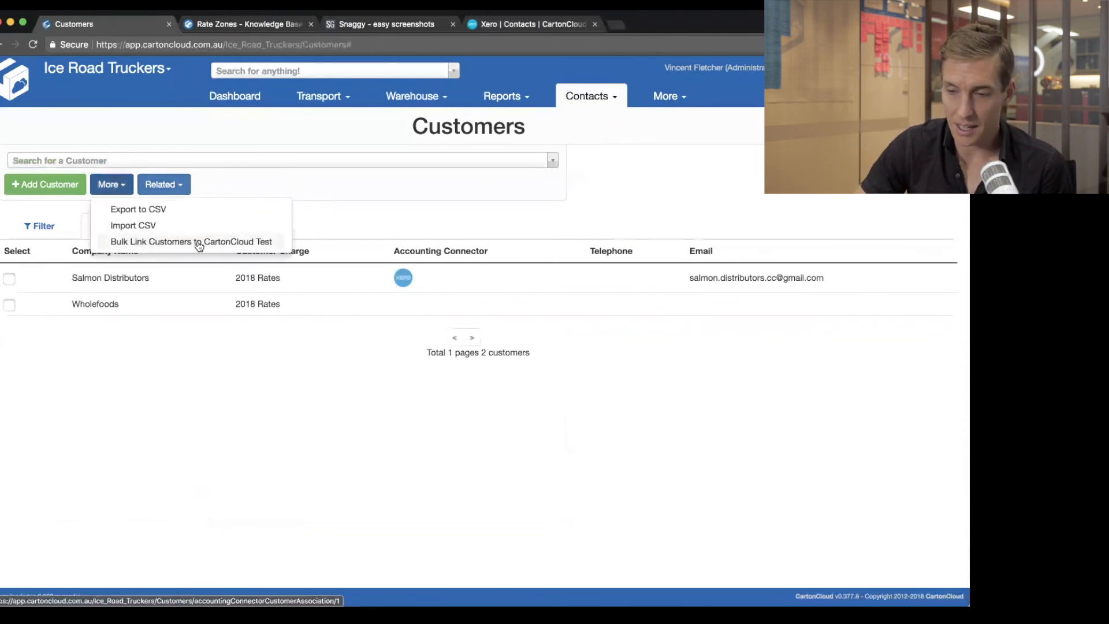
pyautogui.click(191, 241)
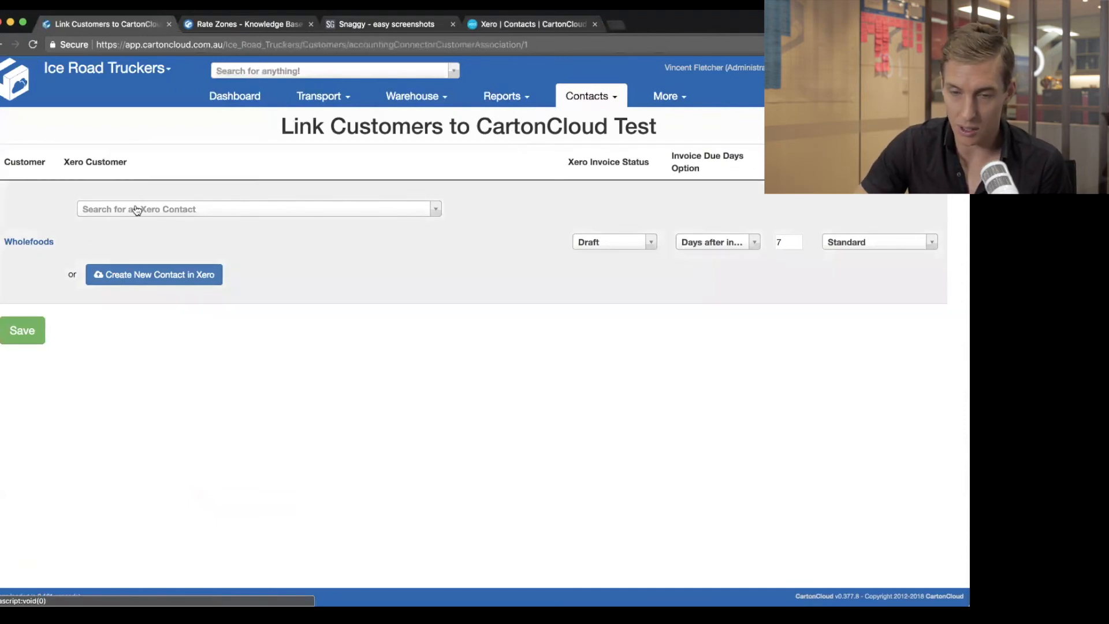
pyautogui.moveTo(28, 241)
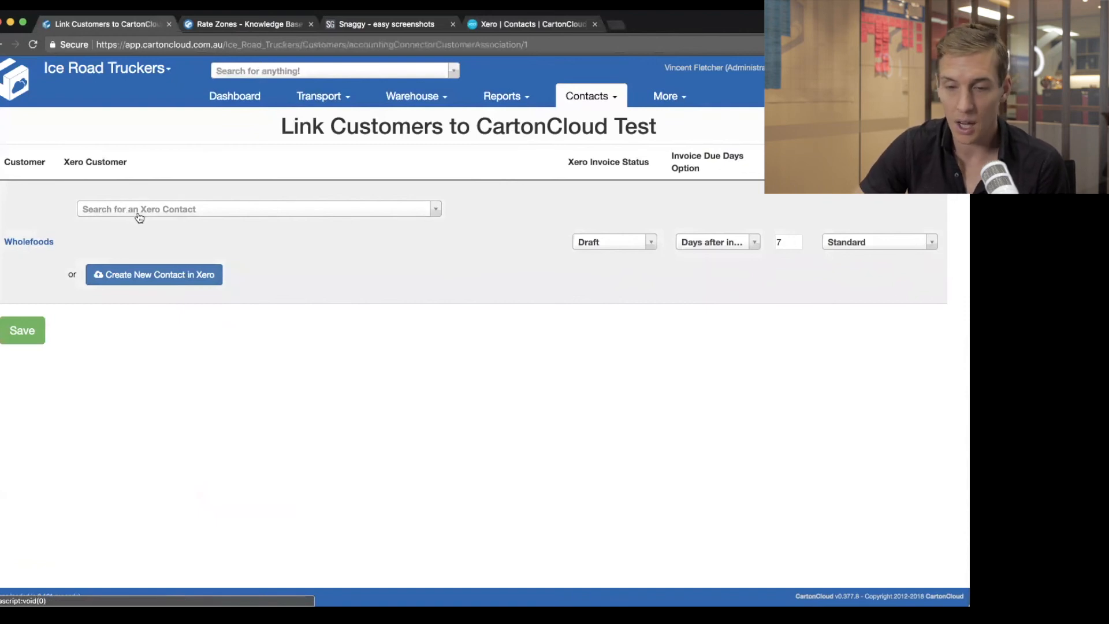
pyautogui.moveTo(146, 233)
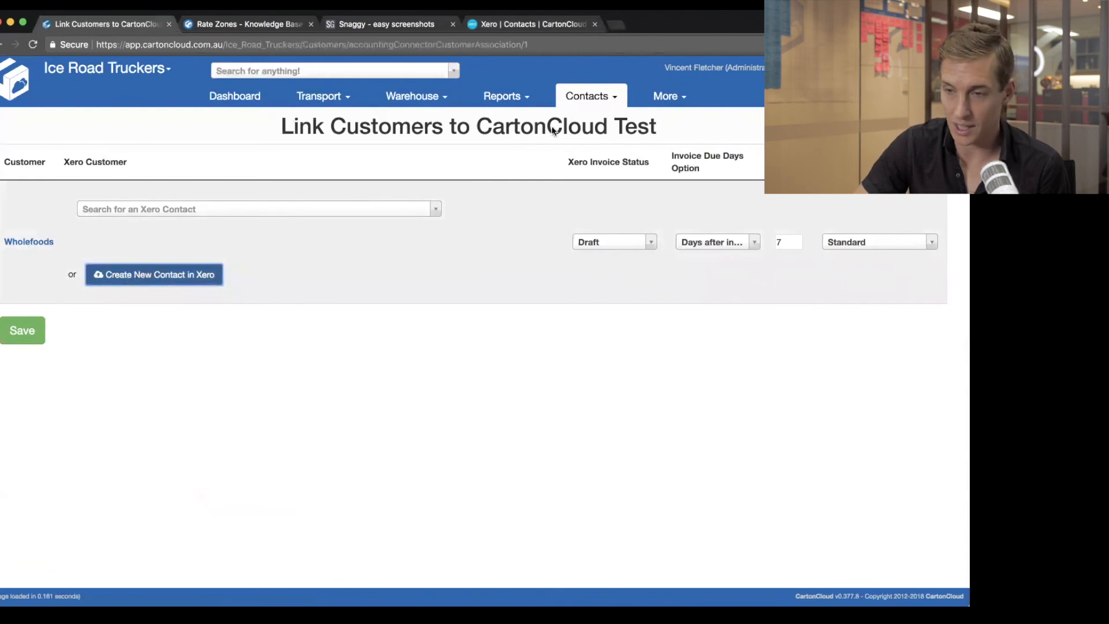
# Step: Select the Wholefoods Xero contact for Wholefoods and save the link with success confirmed
pyautogui.click(254, 209)
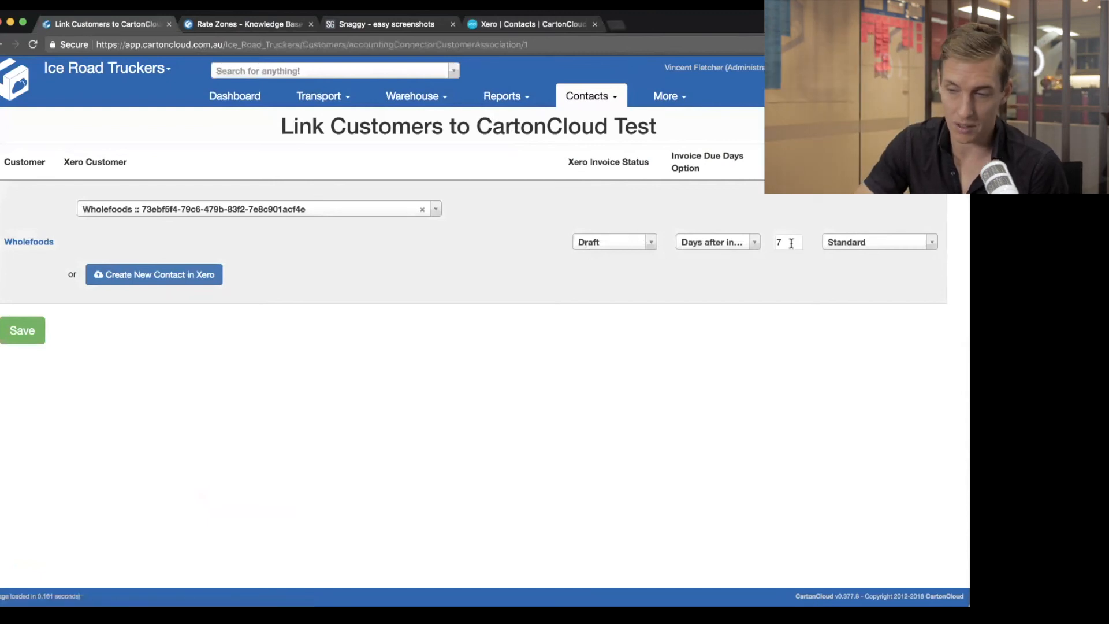
pyautogui.click(22, 331)
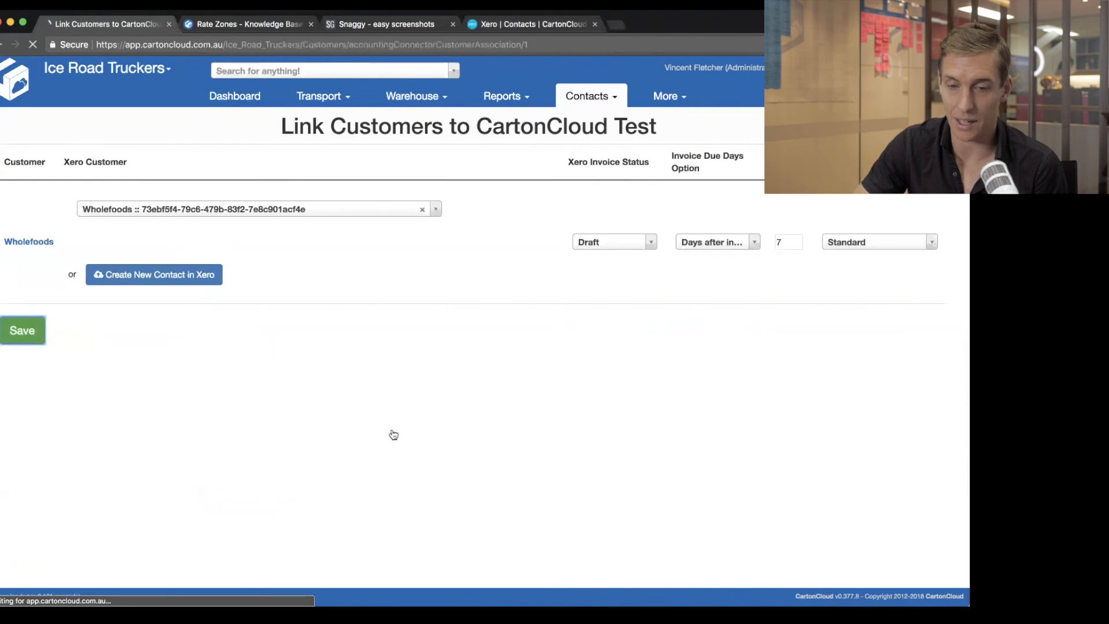
pyautogui.click(22, 330)
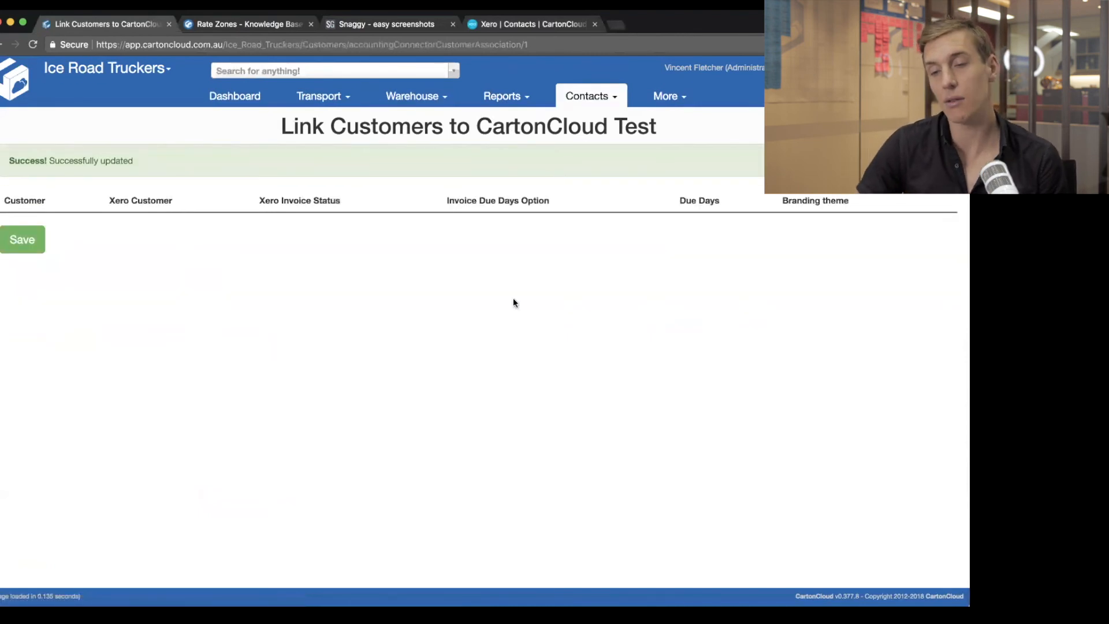
pyautogui.moveTo(587, 96)
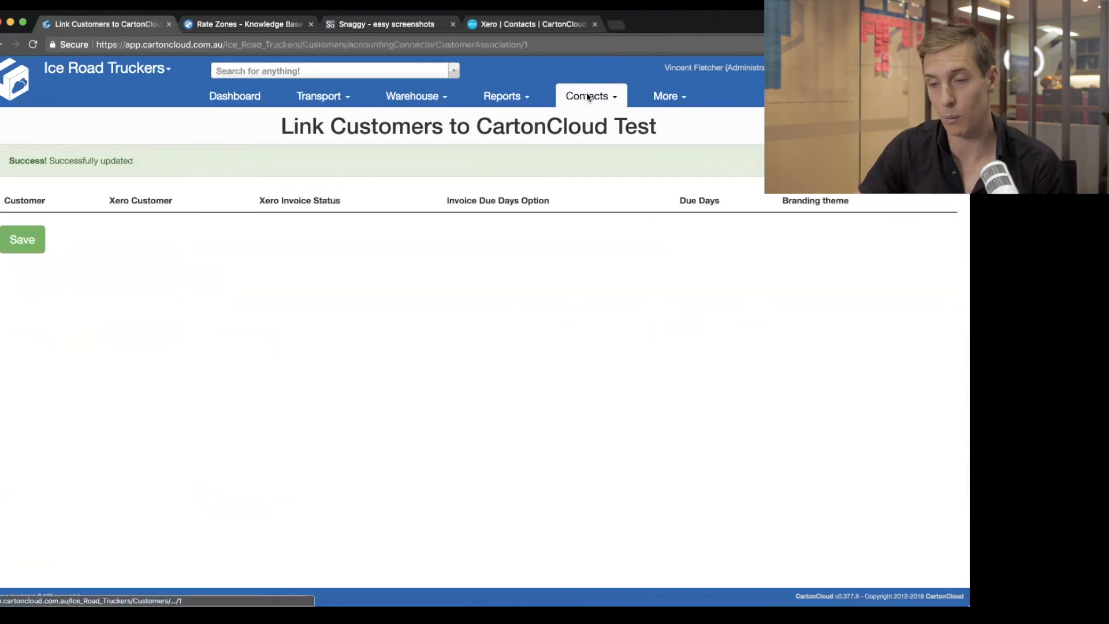
# Step: Return to Contacts > Customers, where Salmon Distributors and Wholefoods both show Xero logos
pyautogui.click(587, 96)
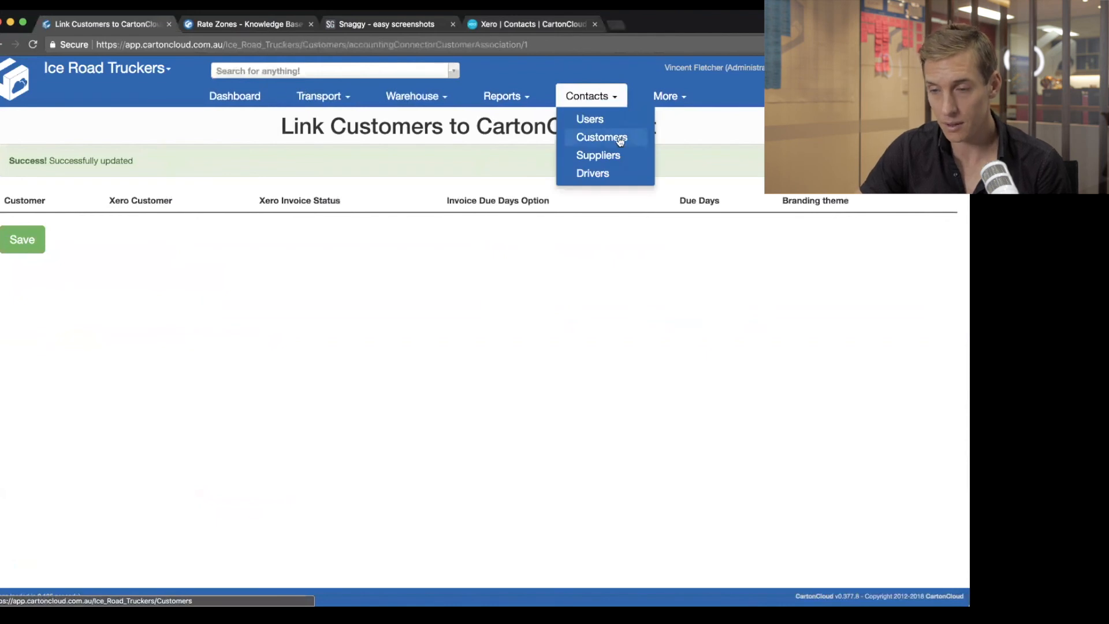
pyautogui.click(601, 137)
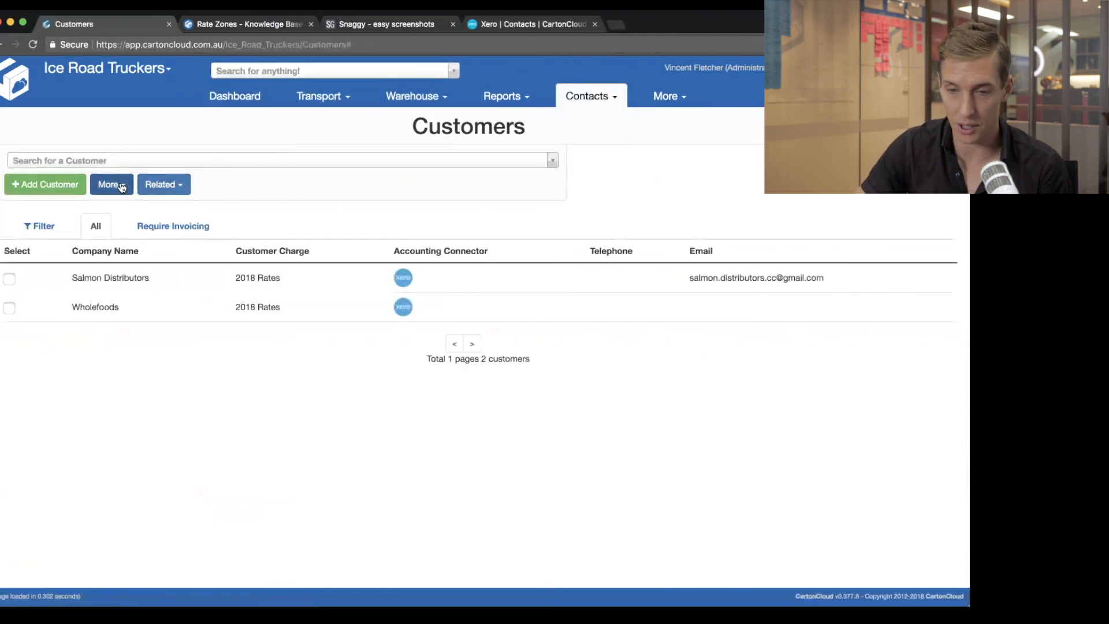
pyautogui.click(111, 184)
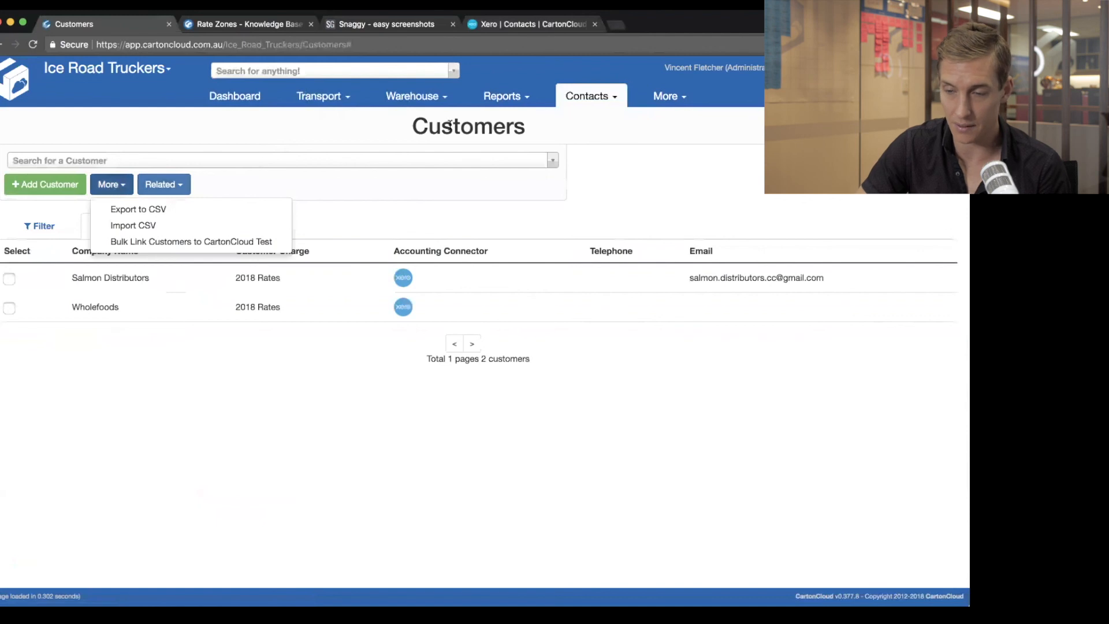
pyautogui.moveTo(191, 241)
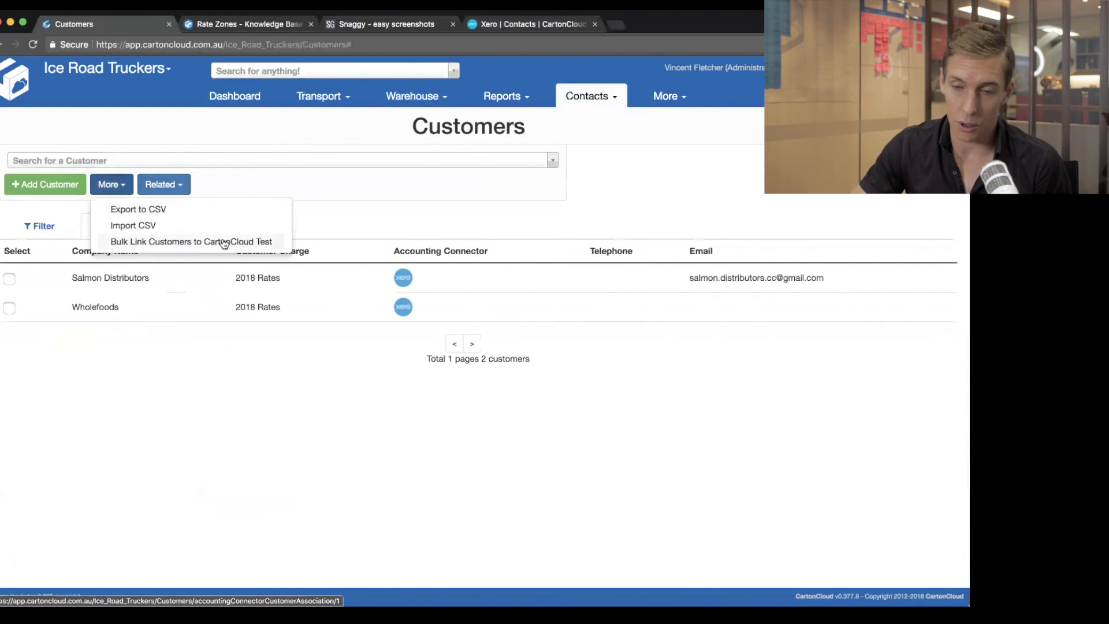
pyautogui.moveTo(269, 363)
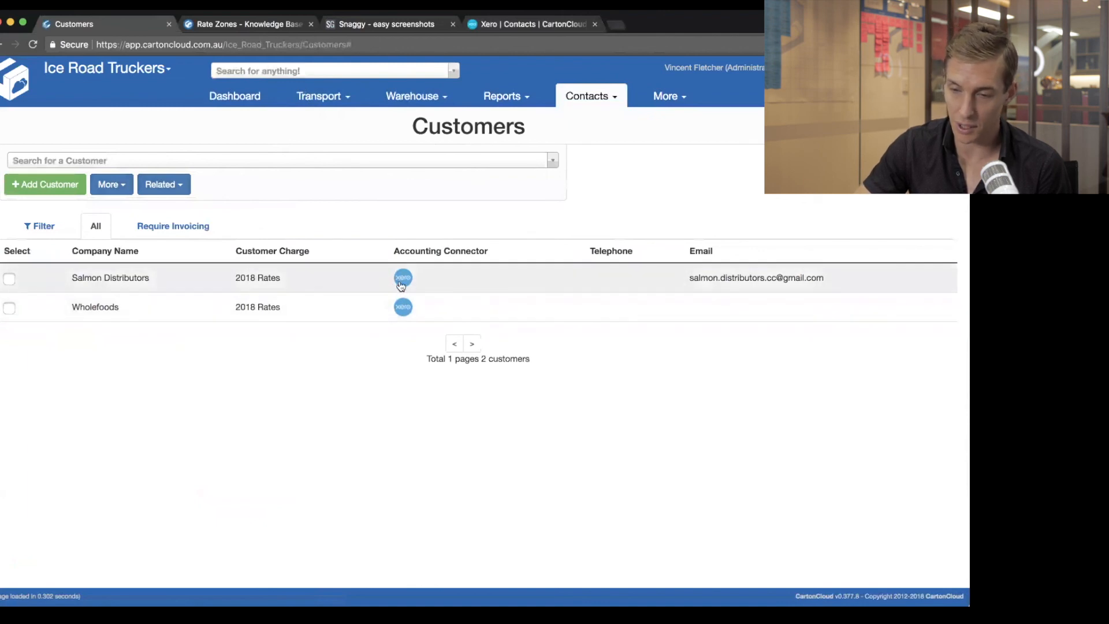
pyautogui.moveTo(405, 311)
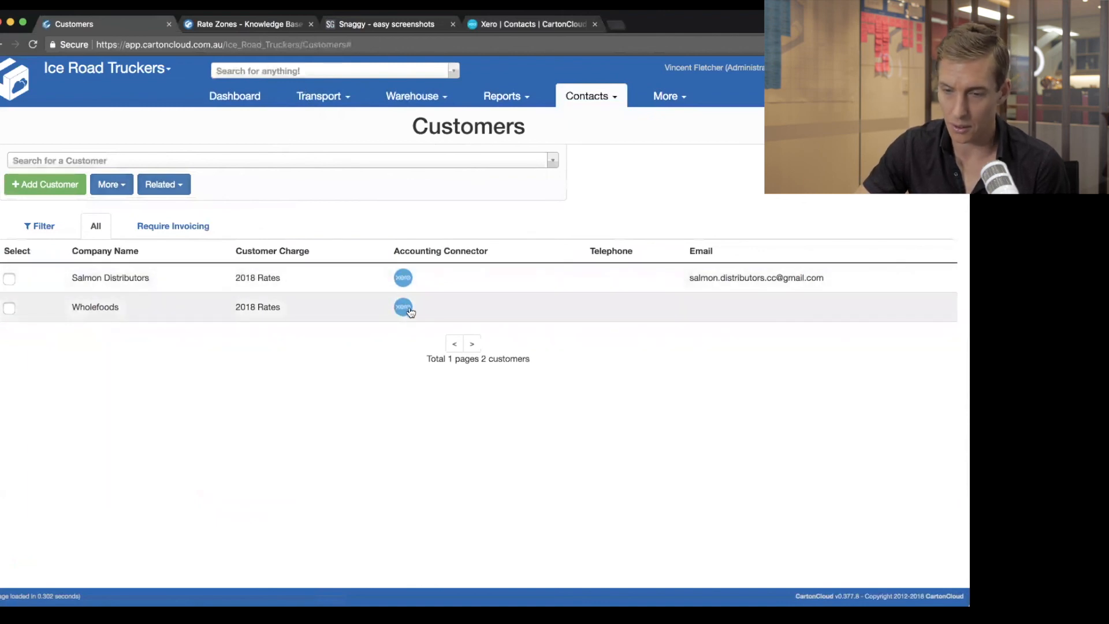
pyautogui.moveTo(319, 382)
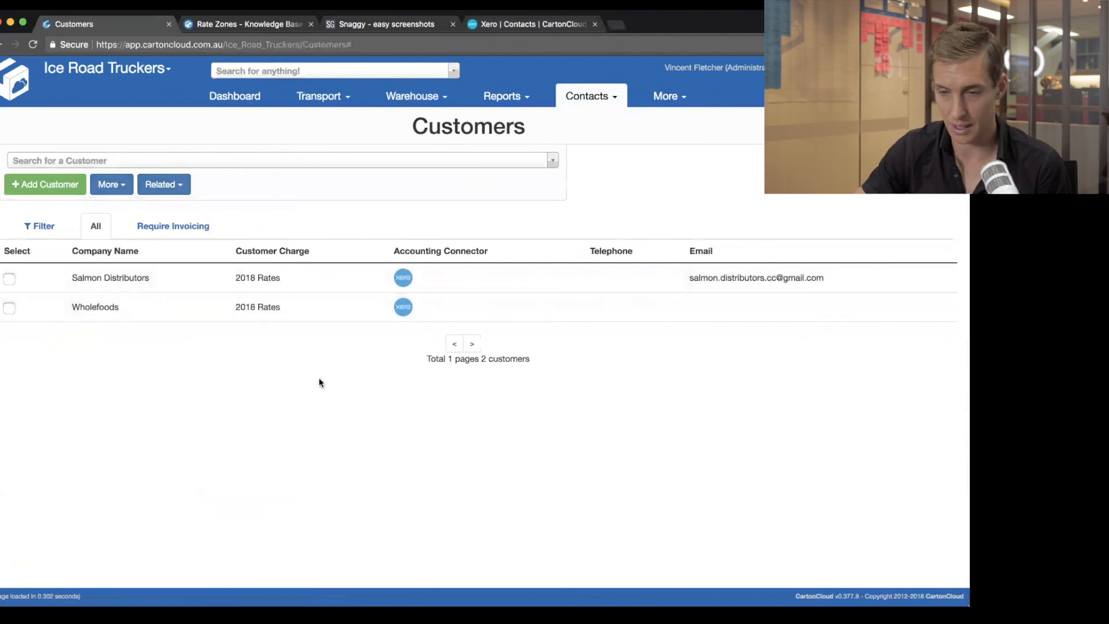